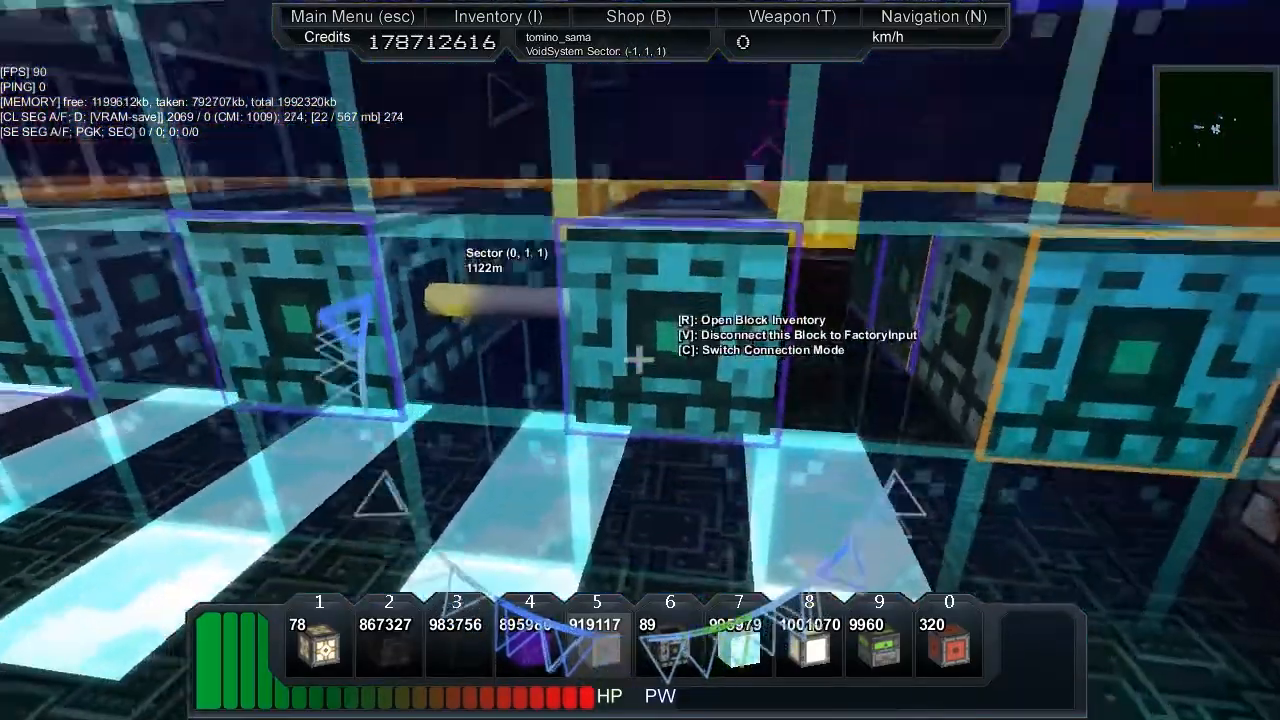
Switch the first FactoryInput block into connection mode to start the factory chain.
{"action": "key", "text": "c"}
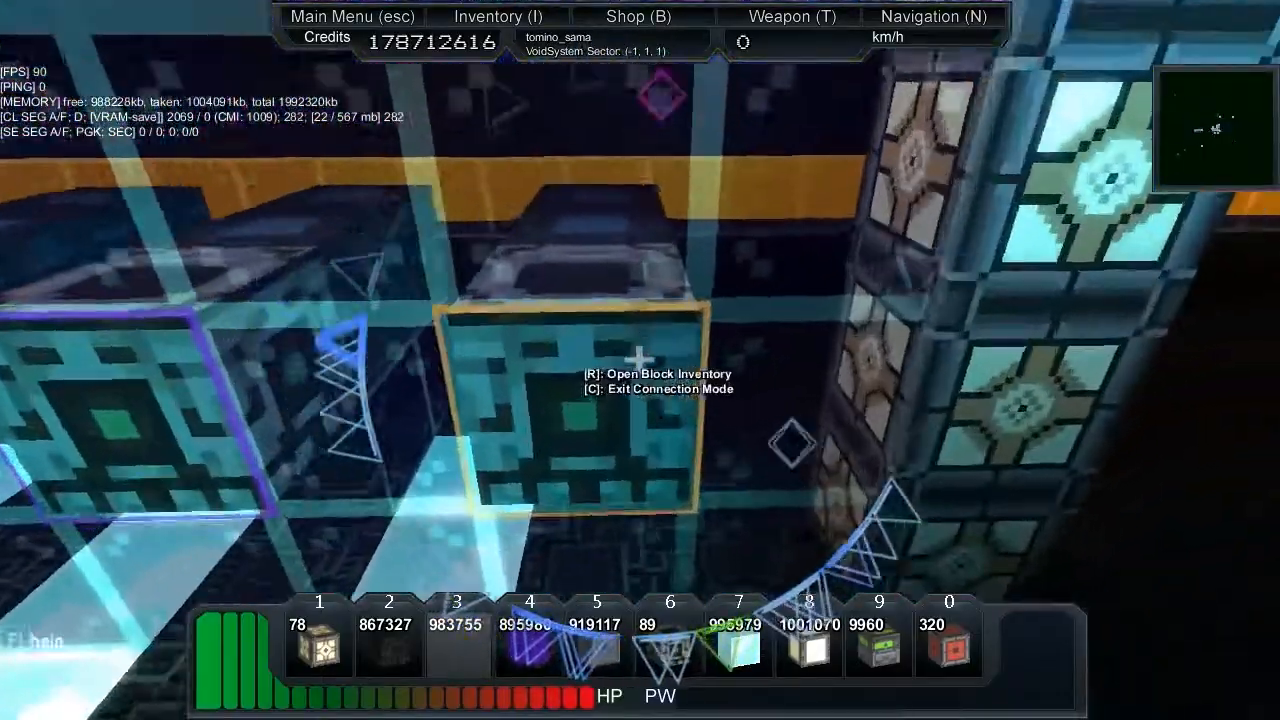
Check the SD Shield Disperser recipe's ingredients and load the Protein 3000B stack into the factory.
{"action": "key", "text": "r"}
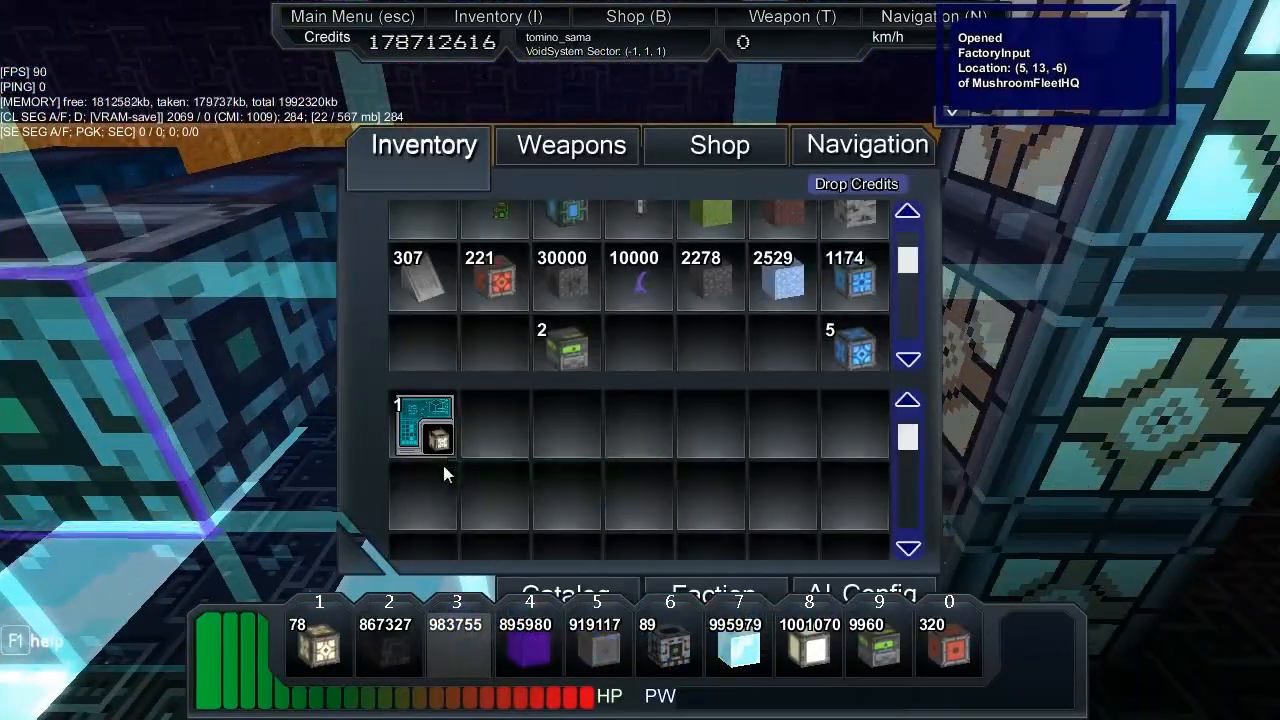
{"action": "mouse_move", "coordinate": [438, 442]}
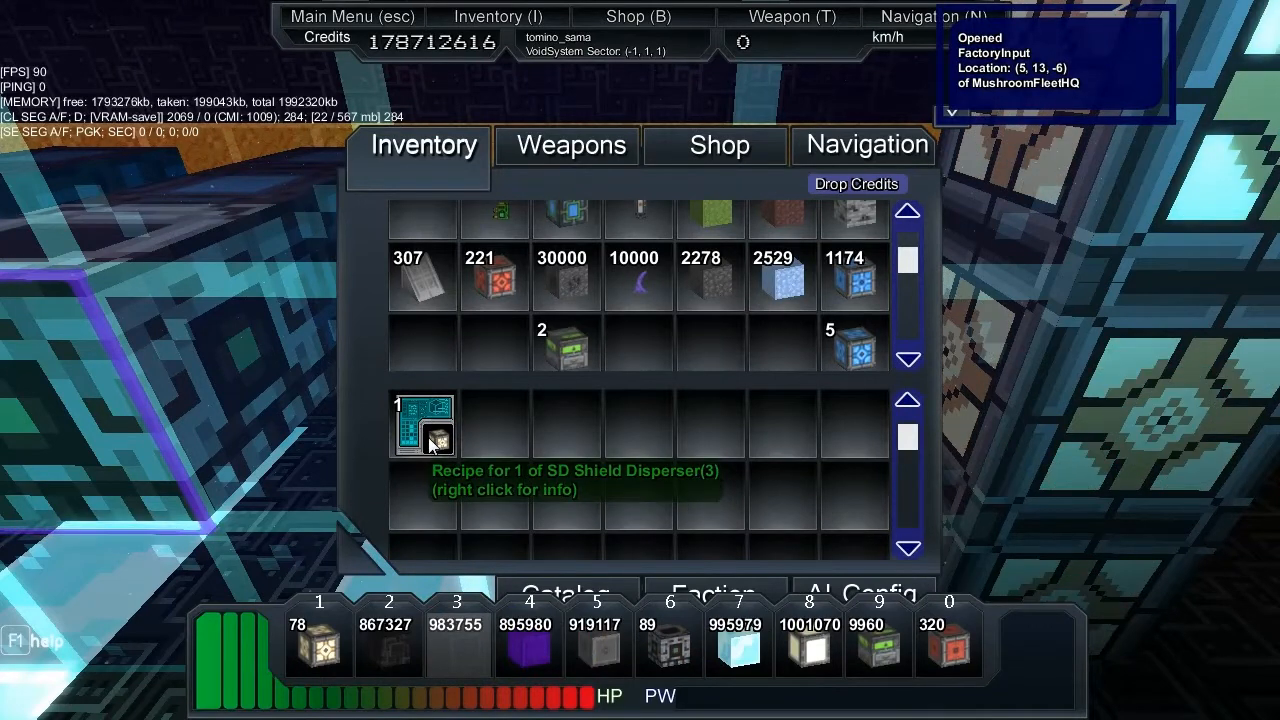
{"action": "right_click", "coordinate": [422, 424]}
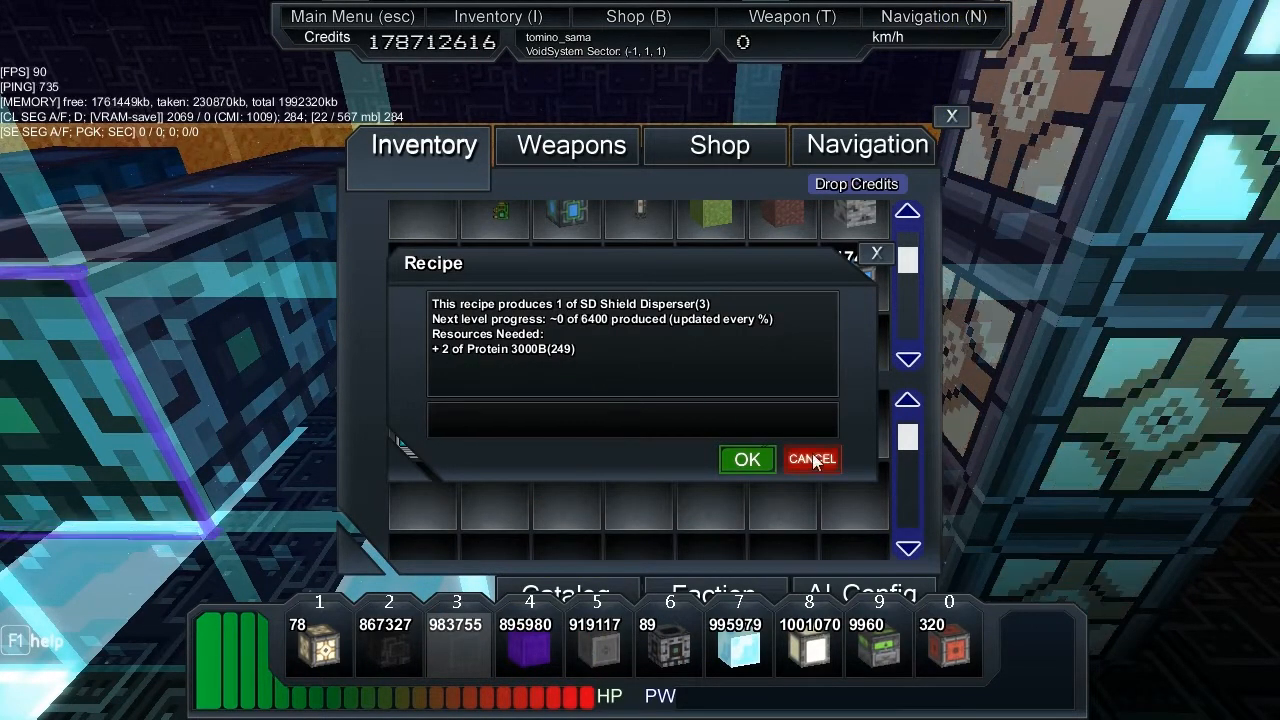
{"action": "left_click", "coordinate": [812, 458]}
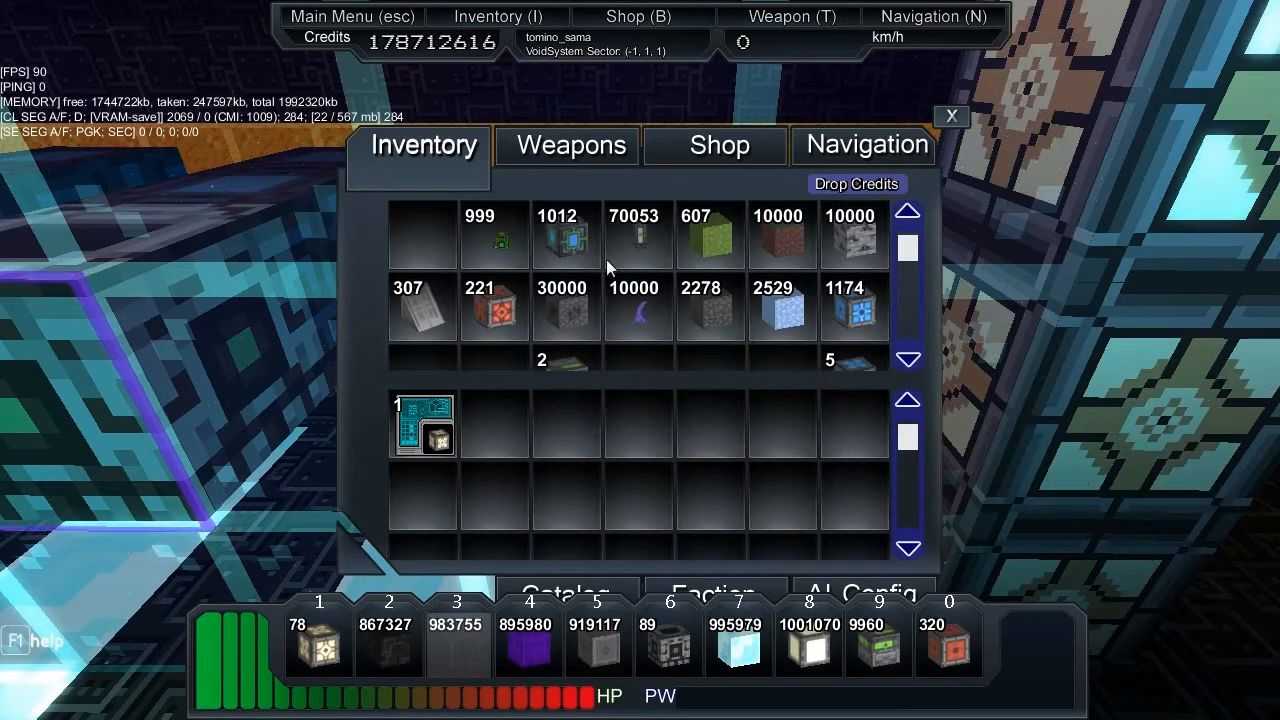
{"action": "left_click_drag", "start_coordinate": [632, 236], "coordinate": [490, 424]}
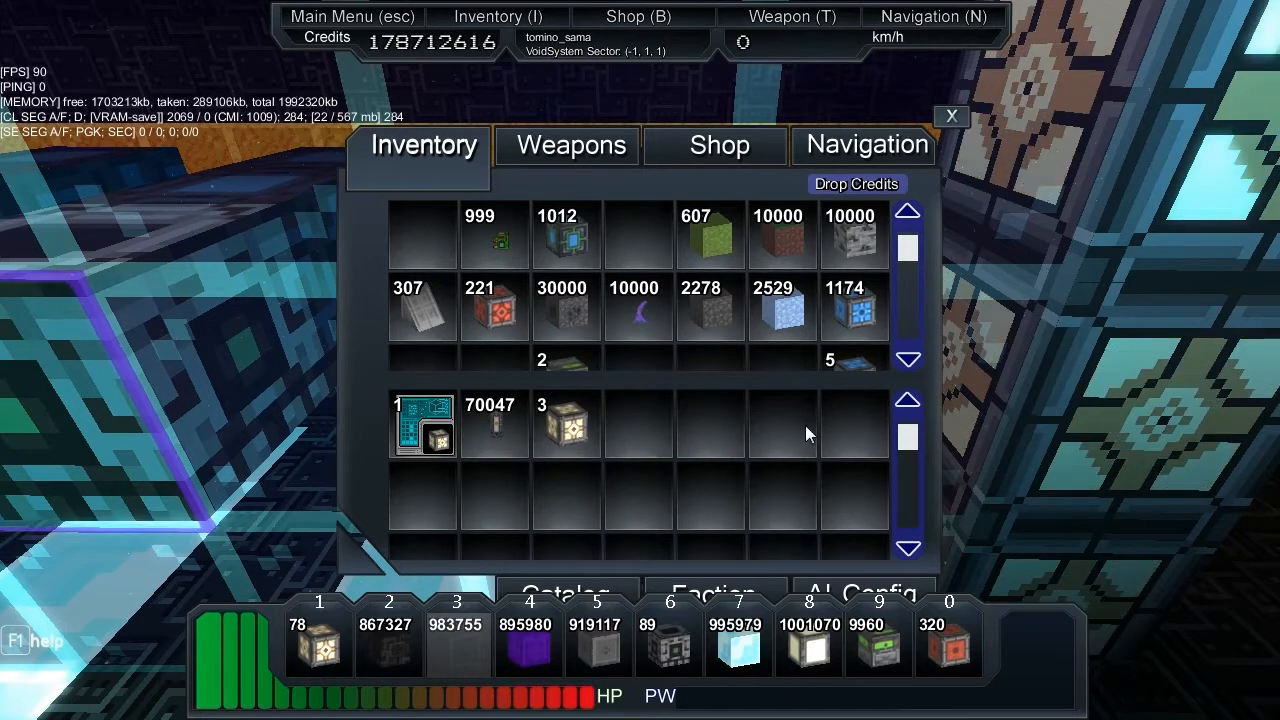
{"action": "mouse_move", "coordinate": [508, 422]}
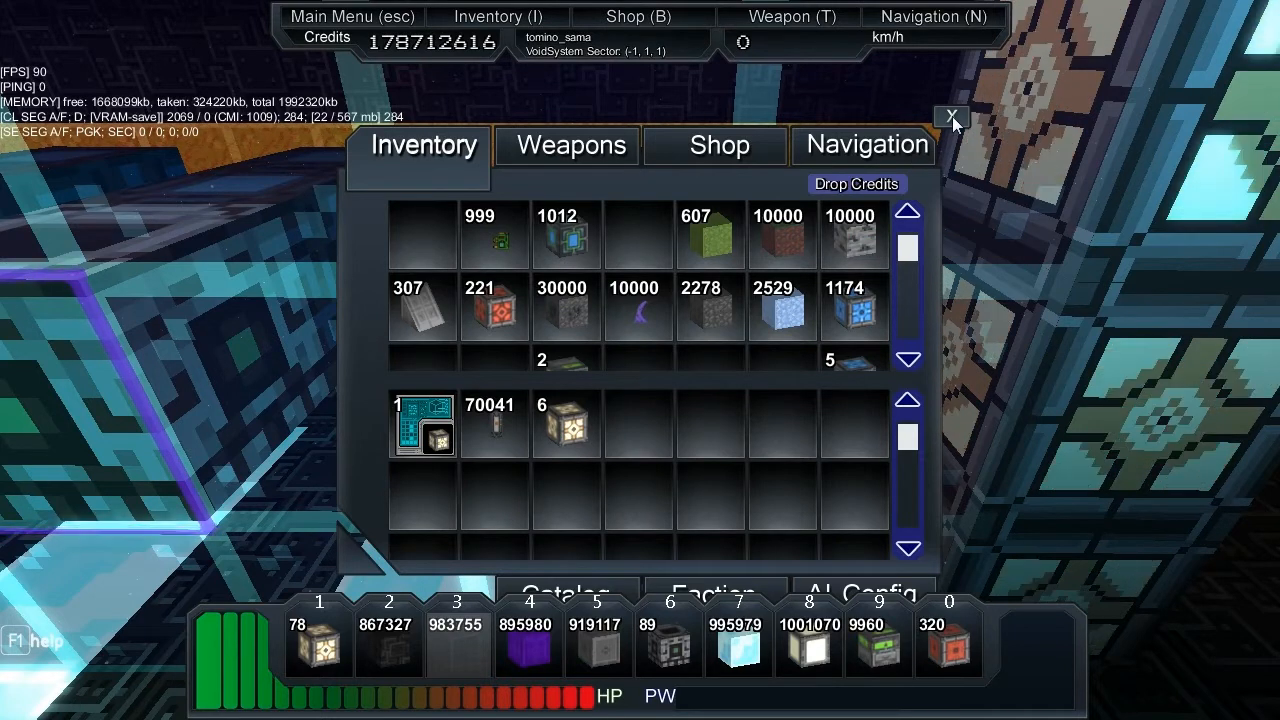
{"action": "mouse_move", "coordinate": [732, 290]}
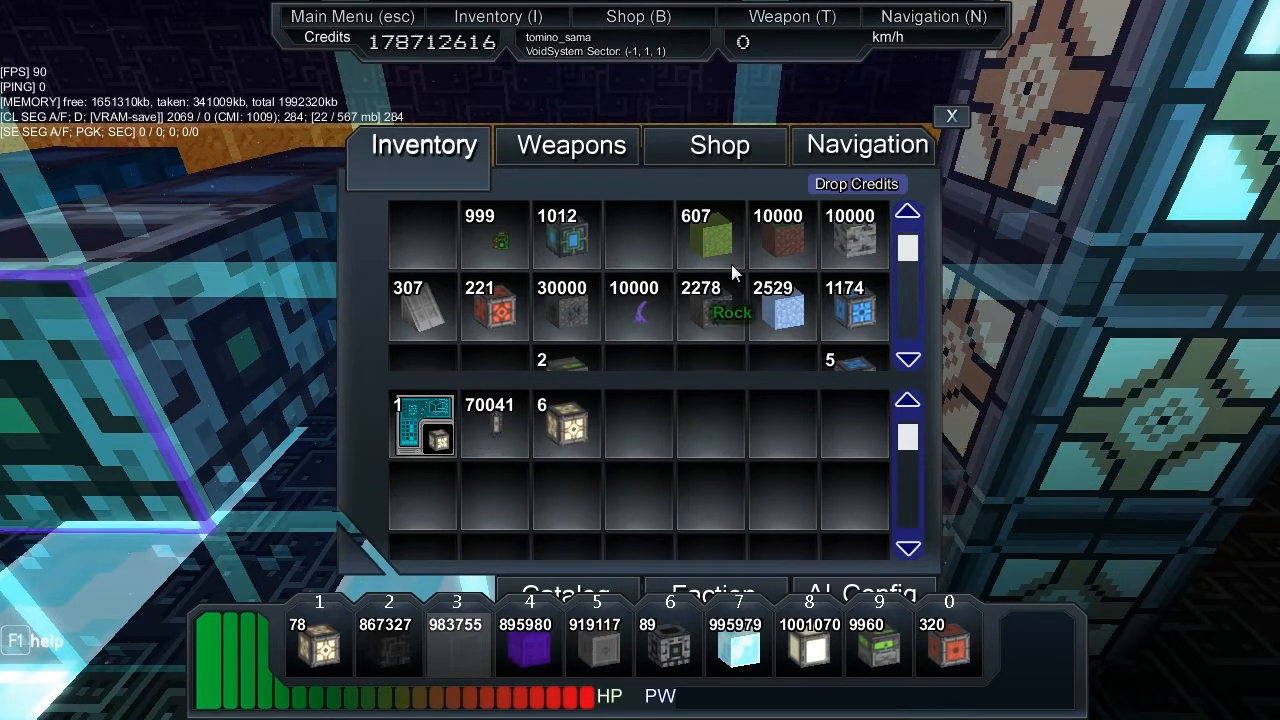
{"action": "left_click", "coordinate": [952, 116]}
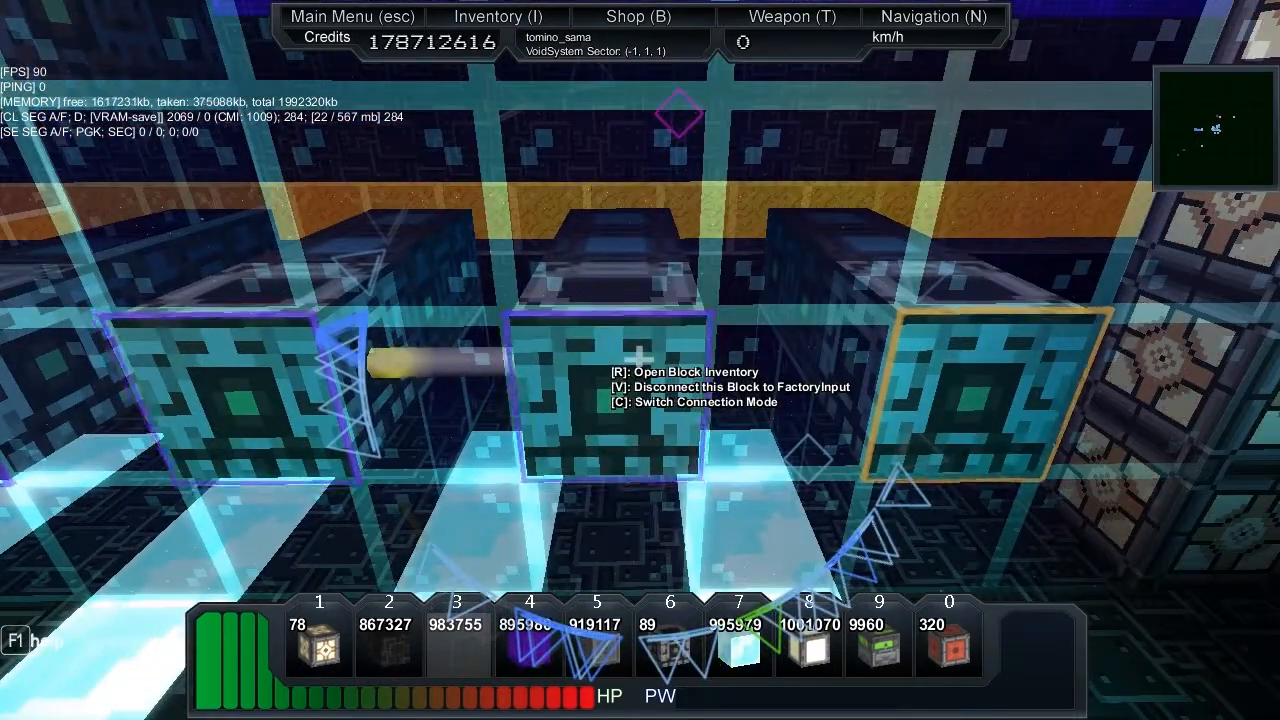
Review the Protein 3000B recipe in the next factory input and dismiss its details.
{"action": "key", "text": "r"}
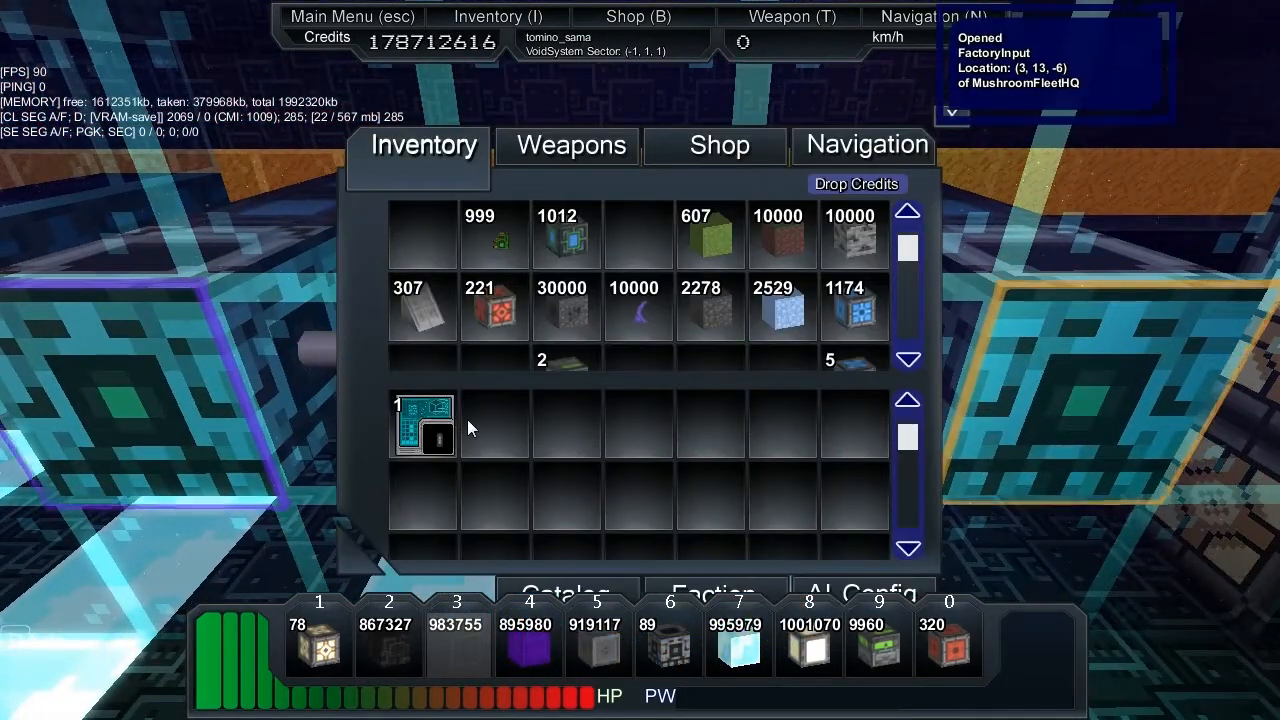
{"action": "mouse_move", "coordinate": [436, 436]}
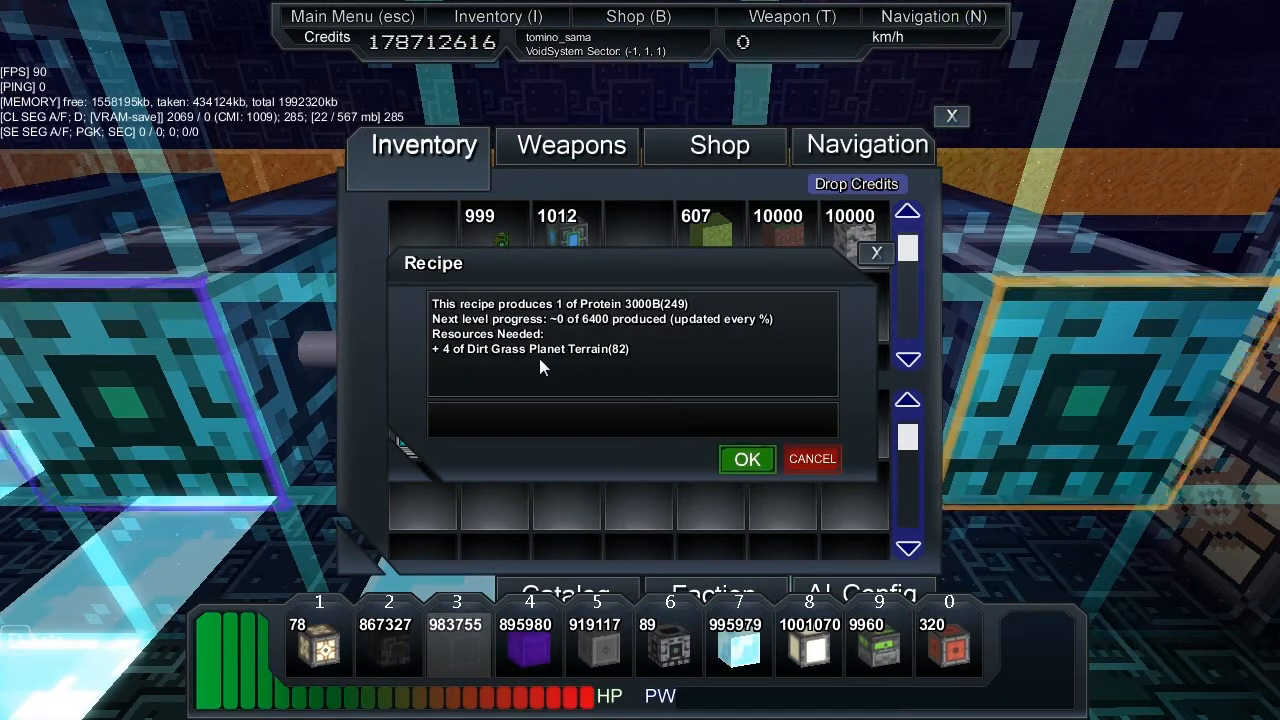
{"action": "left_click", "coordinate": [746, 458]}
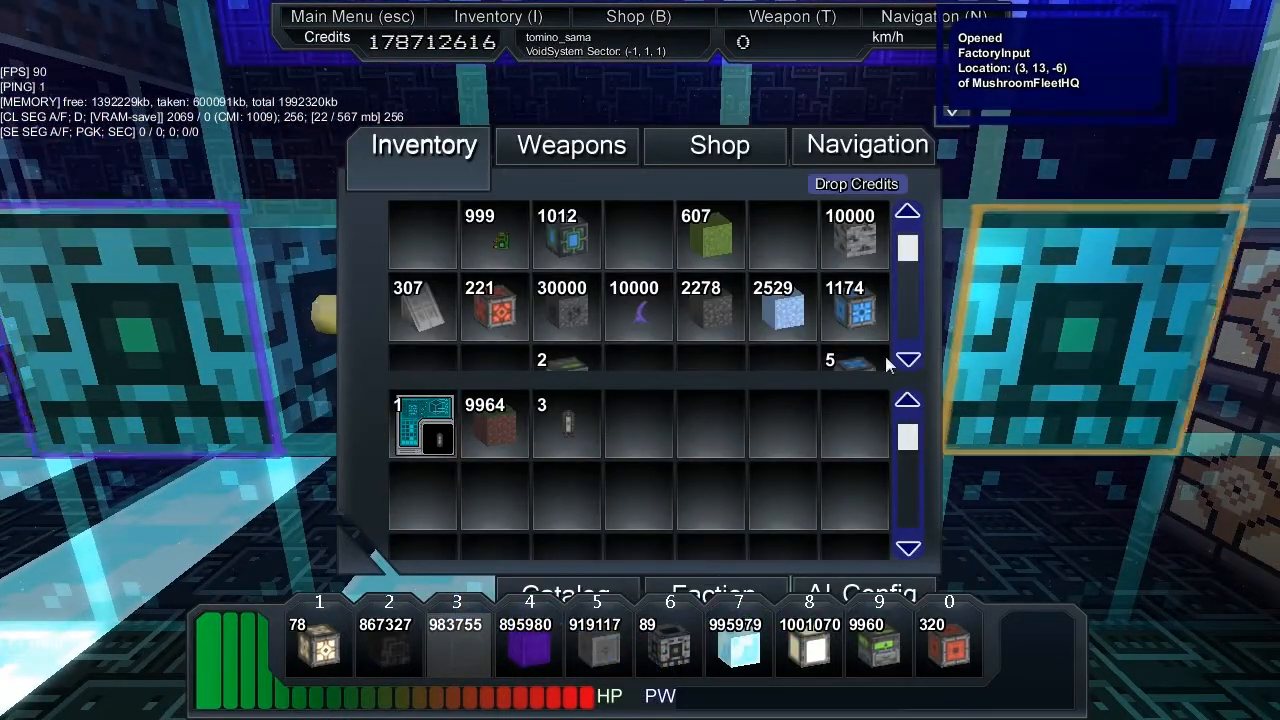
{"action": "mouse_move", "coordinate": [484, 420]}
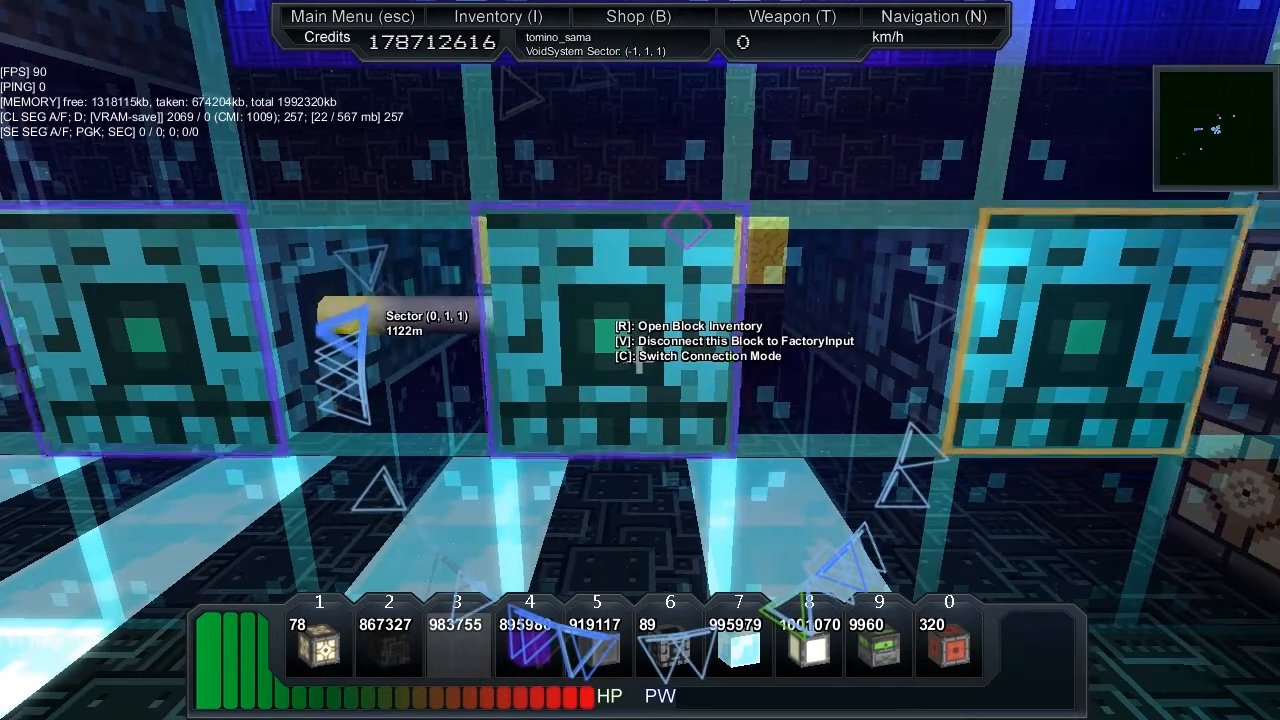
Read the Dirt Grass terrain recipe needing Mini Cactus and Purspire, then load 10,000 Purspire into the factory.
{"action": "key", "text": "r"}
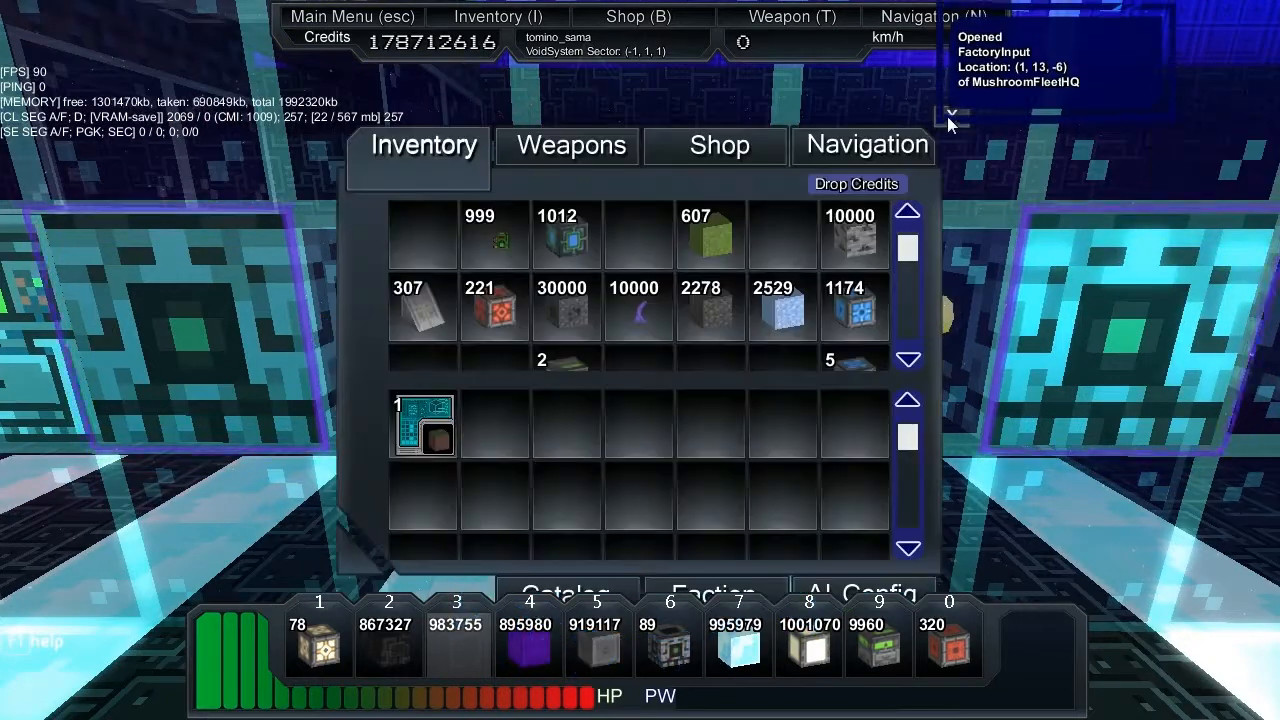
{"action": "mouse_move", "coordinate": [422, 430]}
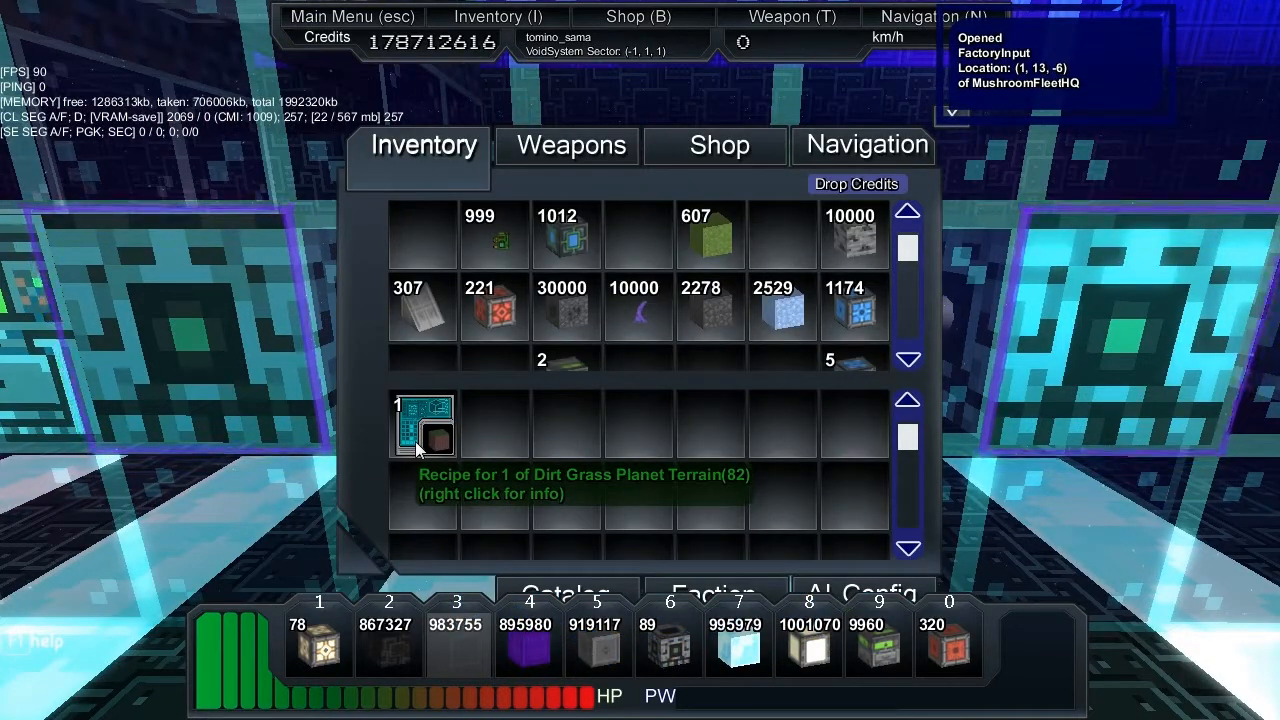
{"action": "right_click", "coordinate": [422, 428]}
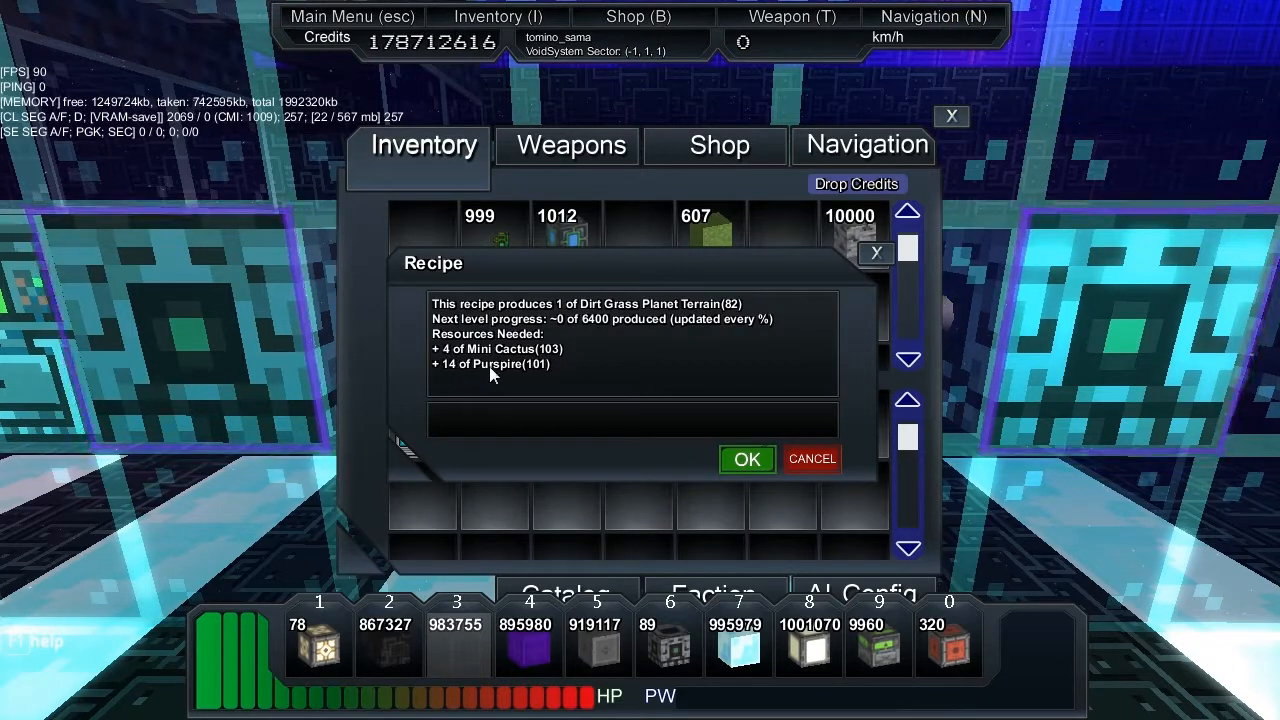
{"action": "mouse_move", "coordinate": [504, 378]}
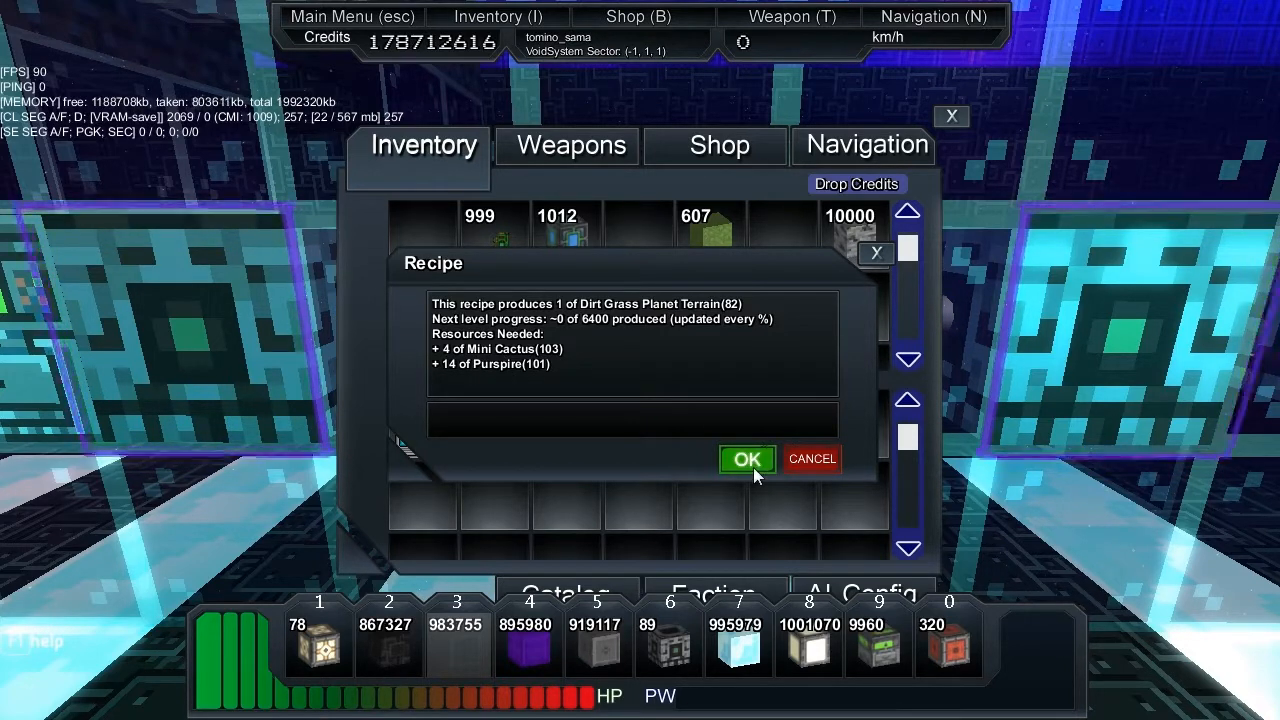
{"action": "left_click", "coordinate": [748, 458]}
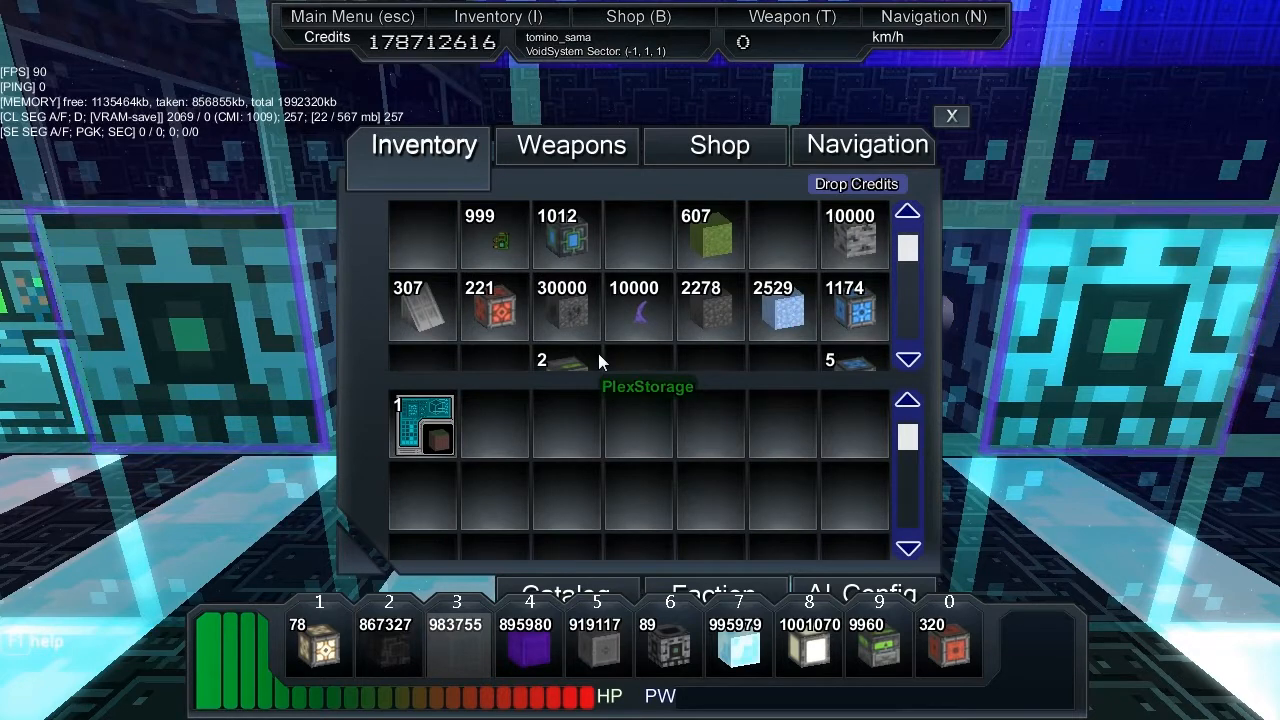
{"action": "mouse_move", "coordinate": [438, 436]}
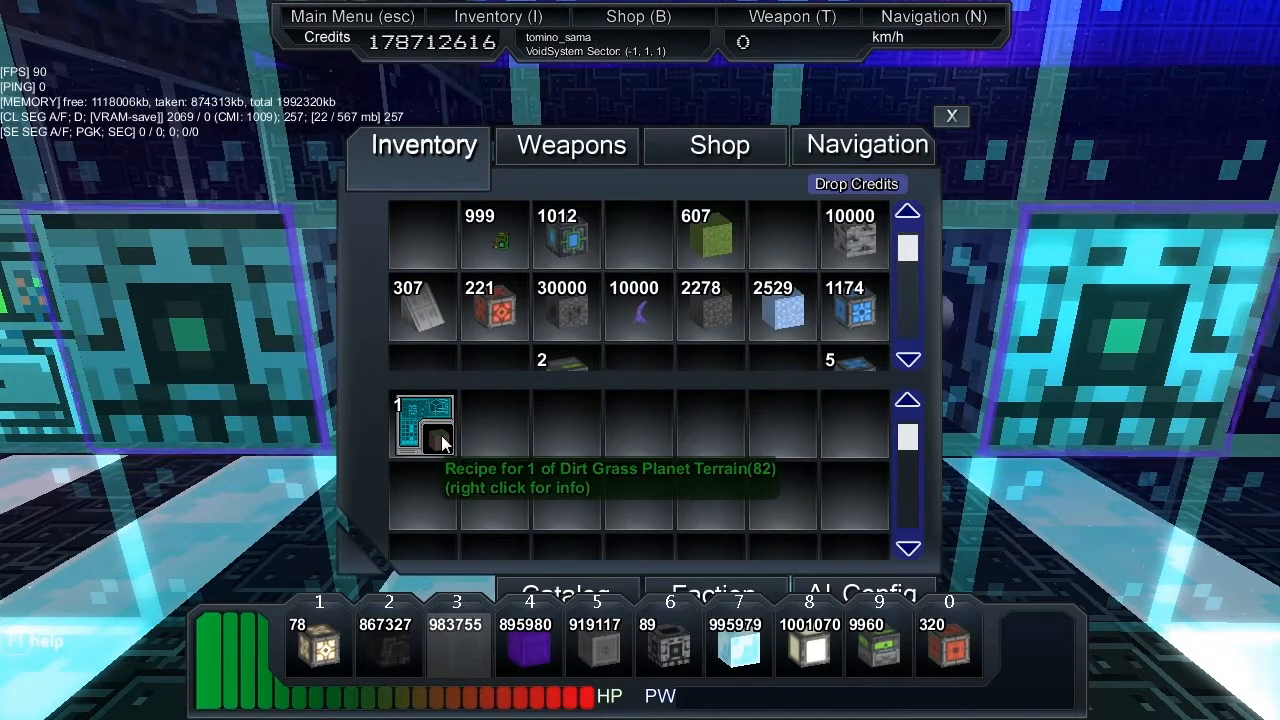
{"action": "mouse_move", "coordinate": [700, 316]}
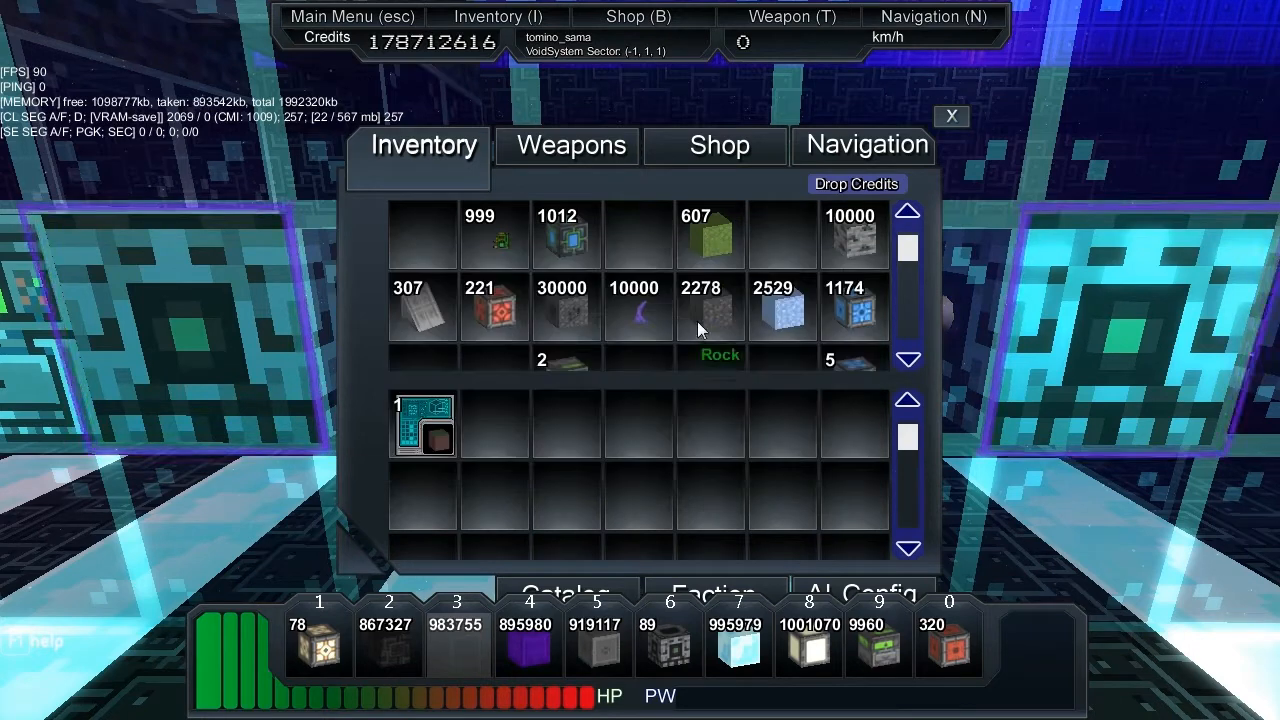
{"action": "left_click_drag", "start_coordinate": [638, 310], "coordinate": [490, 420]}
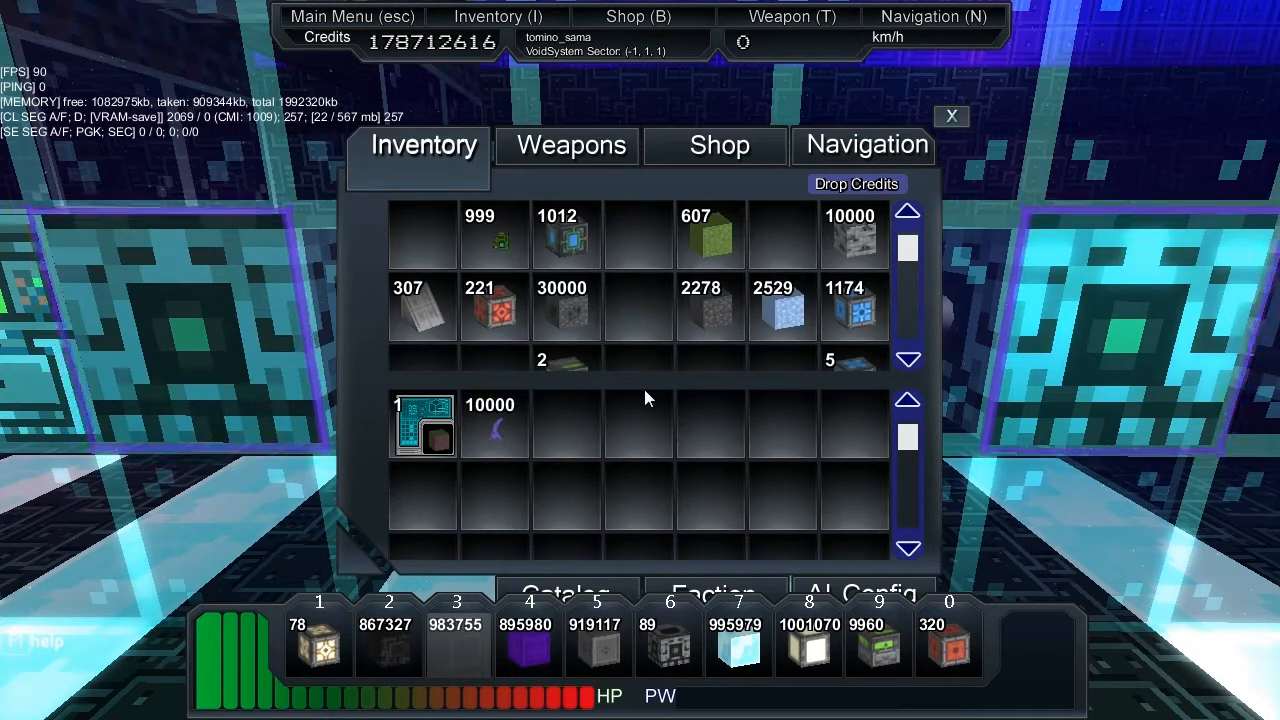
{"action": "mouse_move", "coordinate": [444, 434]}
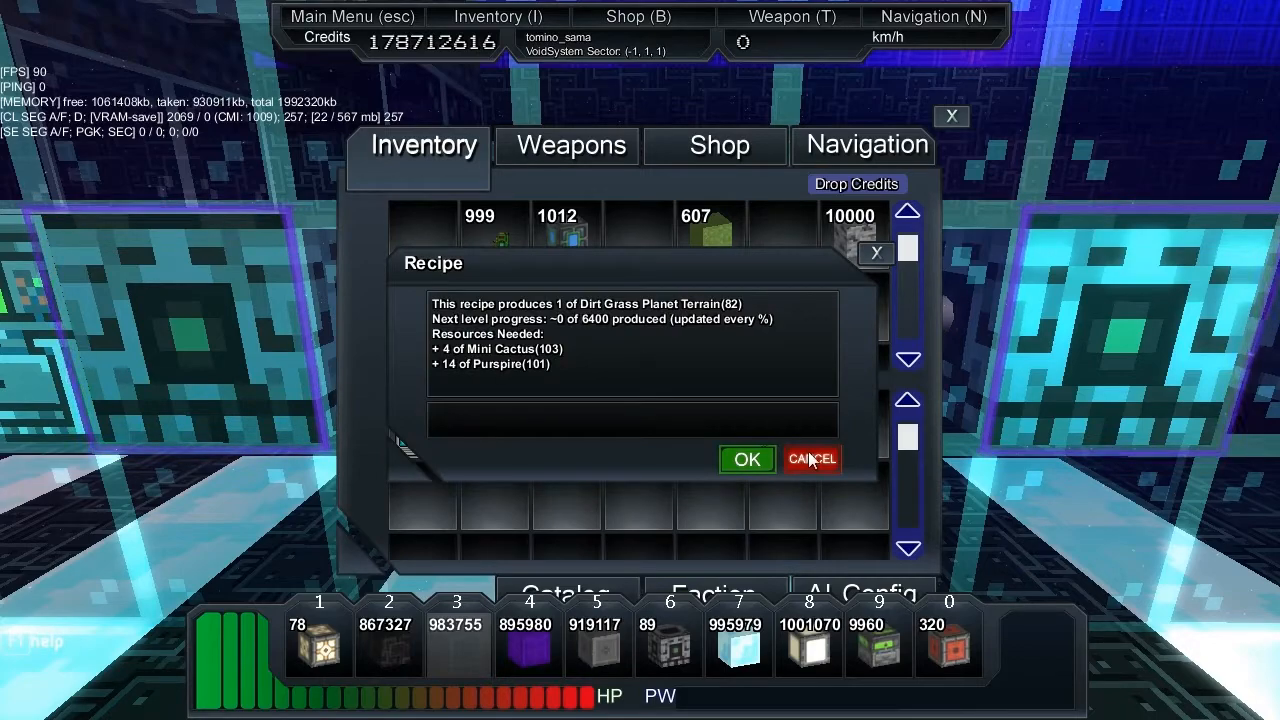
{"action": "left_click", "coordinate": [812, 458]}
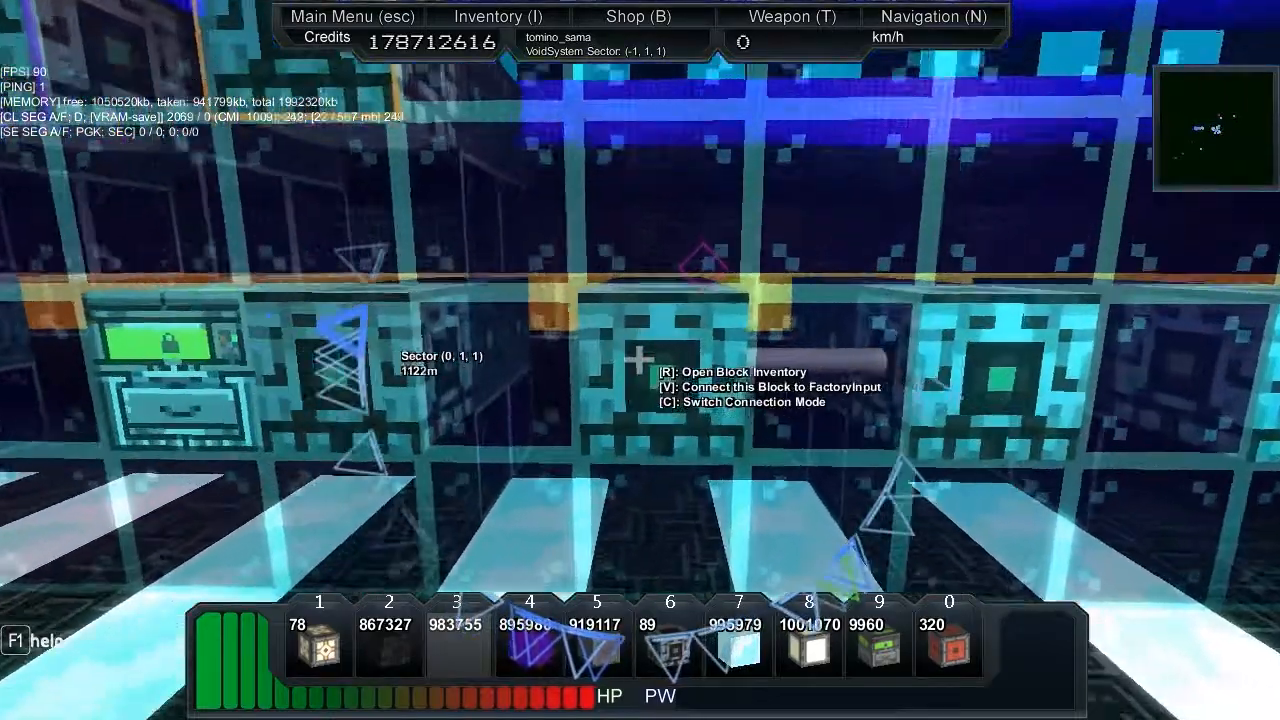
Link another block into the factory chain and view the PlexStorage holding 2000 Sand.
{"action": "key", "text": "c"}
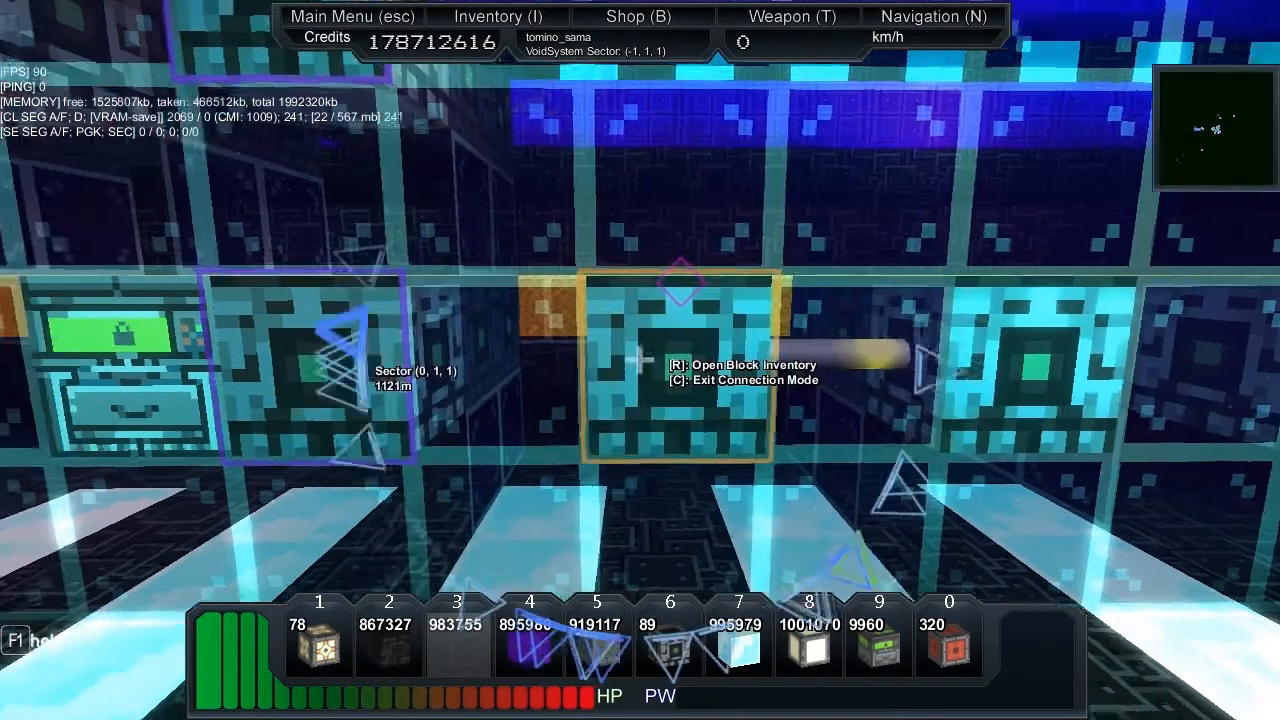
{"action": "key", "text": "r"}
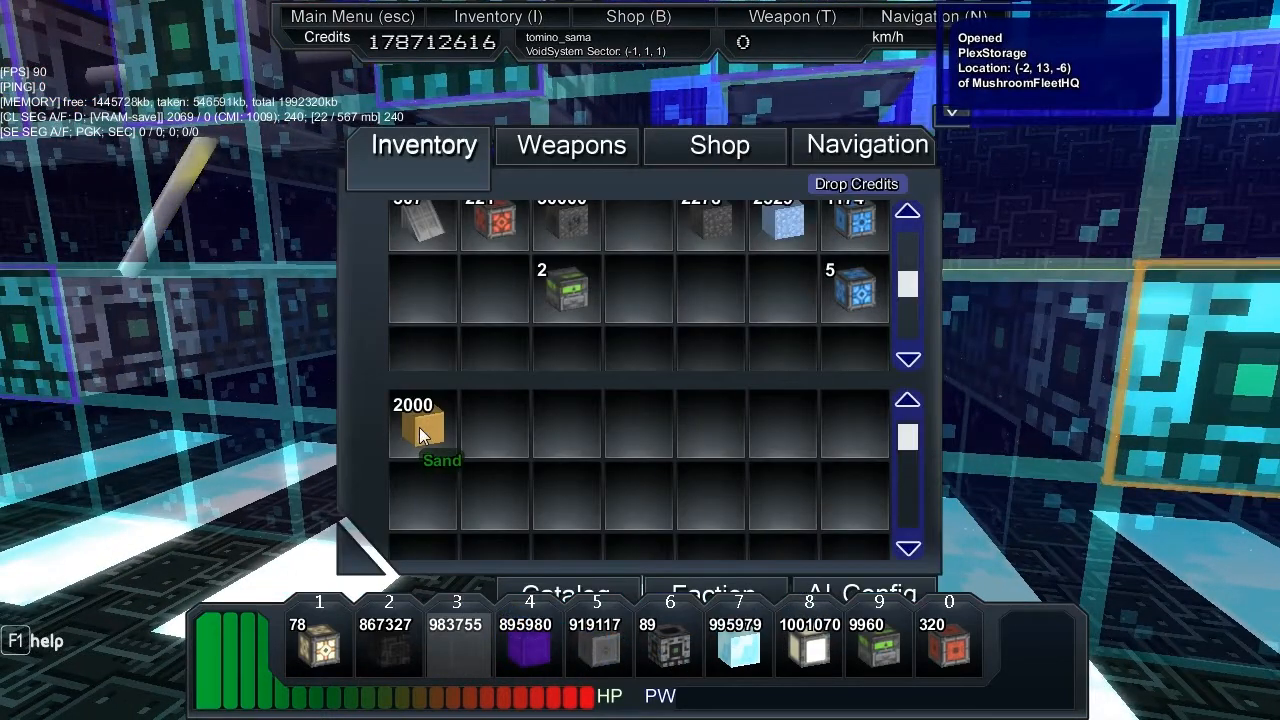
Split part of the Sand stack out of the storage block and confirm the amount.
{"action": "left_click", "coordinate": [420, 428]}
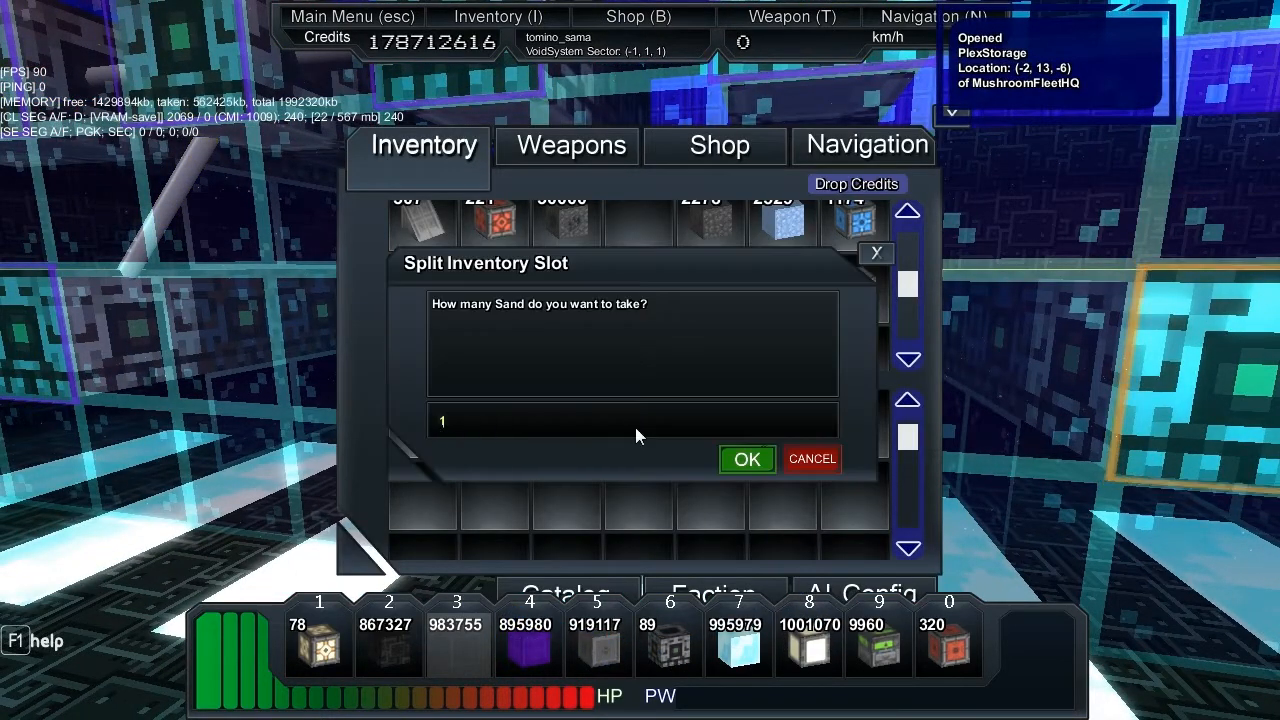
{"action": "type", "text": "0"}
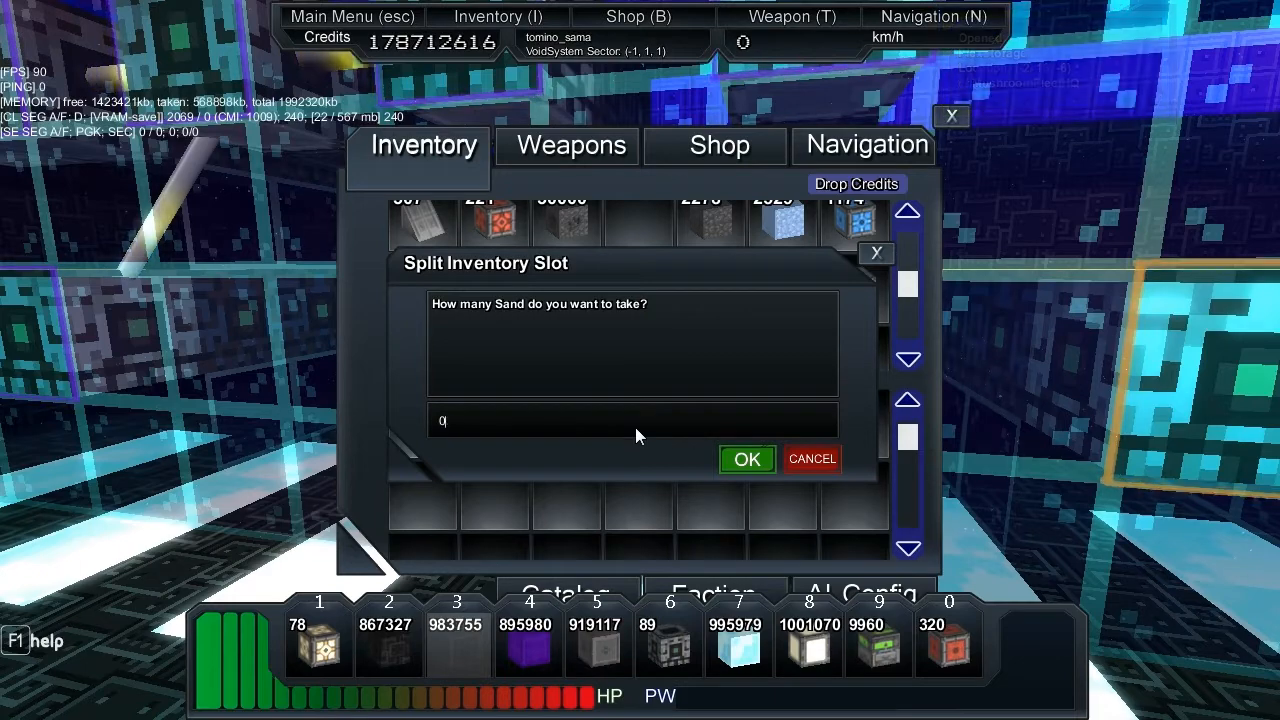
{"action": "left_click", "coordinate": [746, 458]}
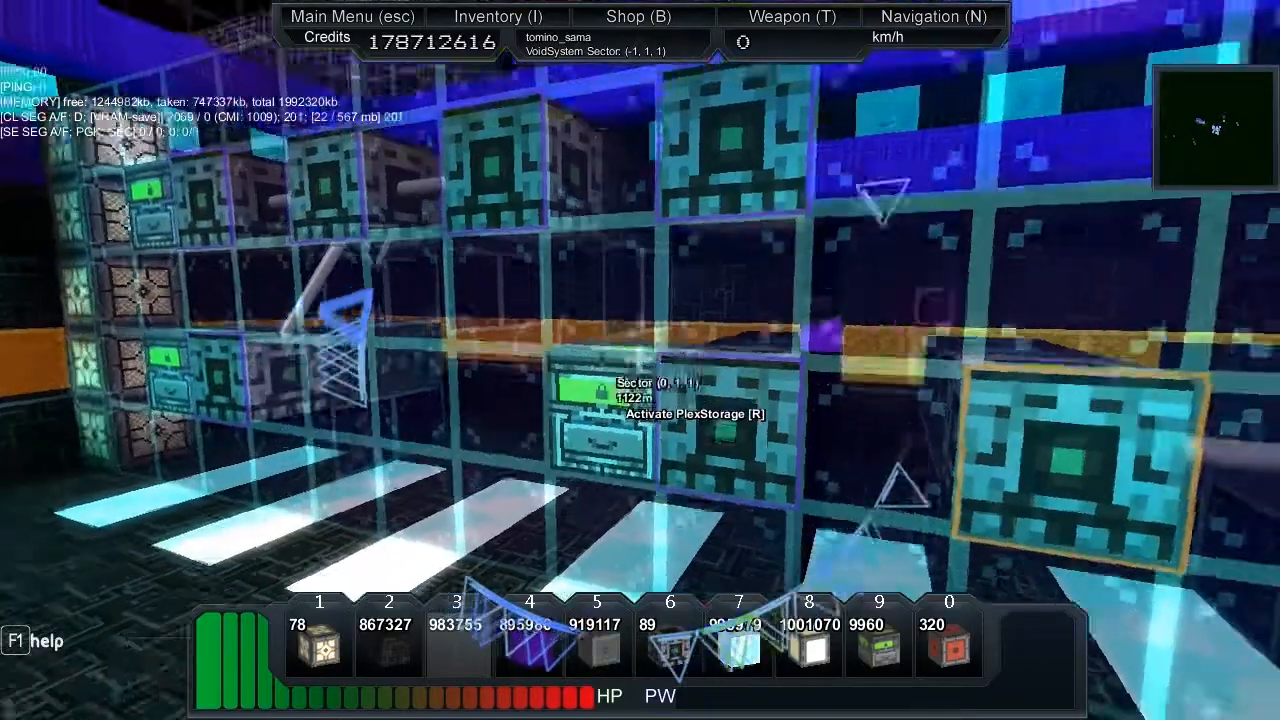
{"action": "mouse_move", "coordinate": [640, 360]}
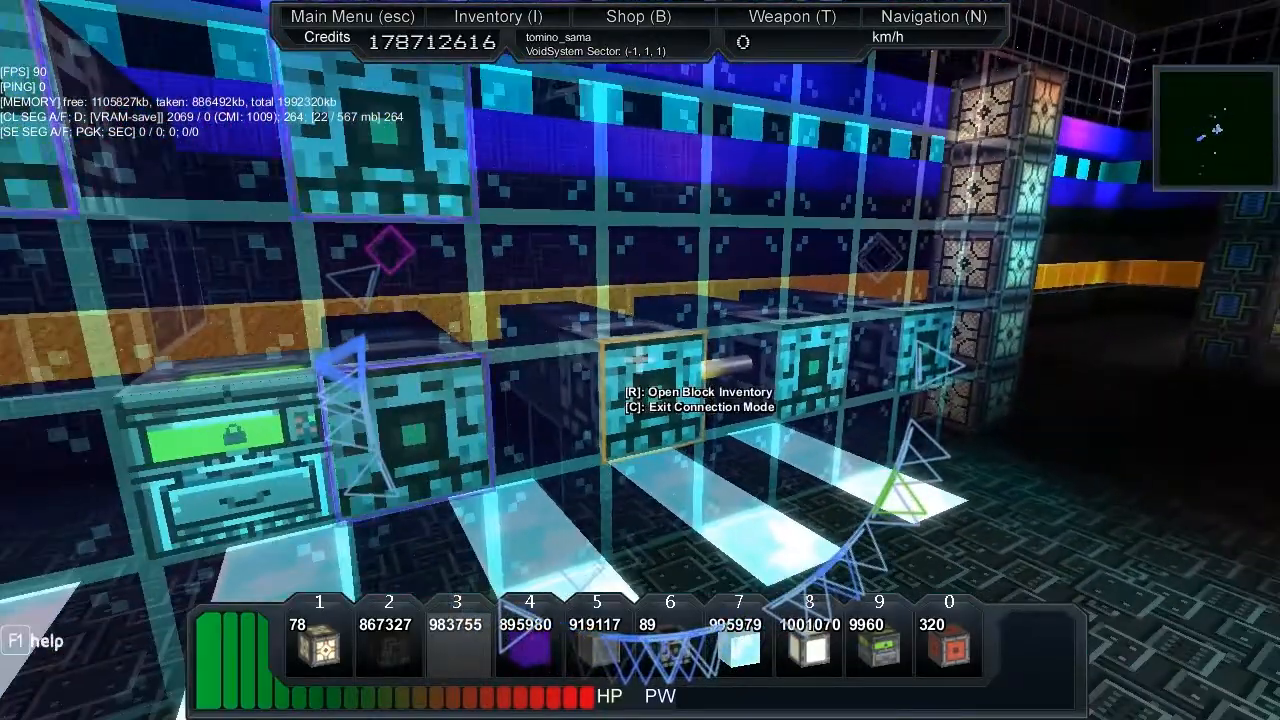
View the first factory input now holding 6 produced Dirt Grass Planet Terrain.
{"action": "key", "text": "r"}
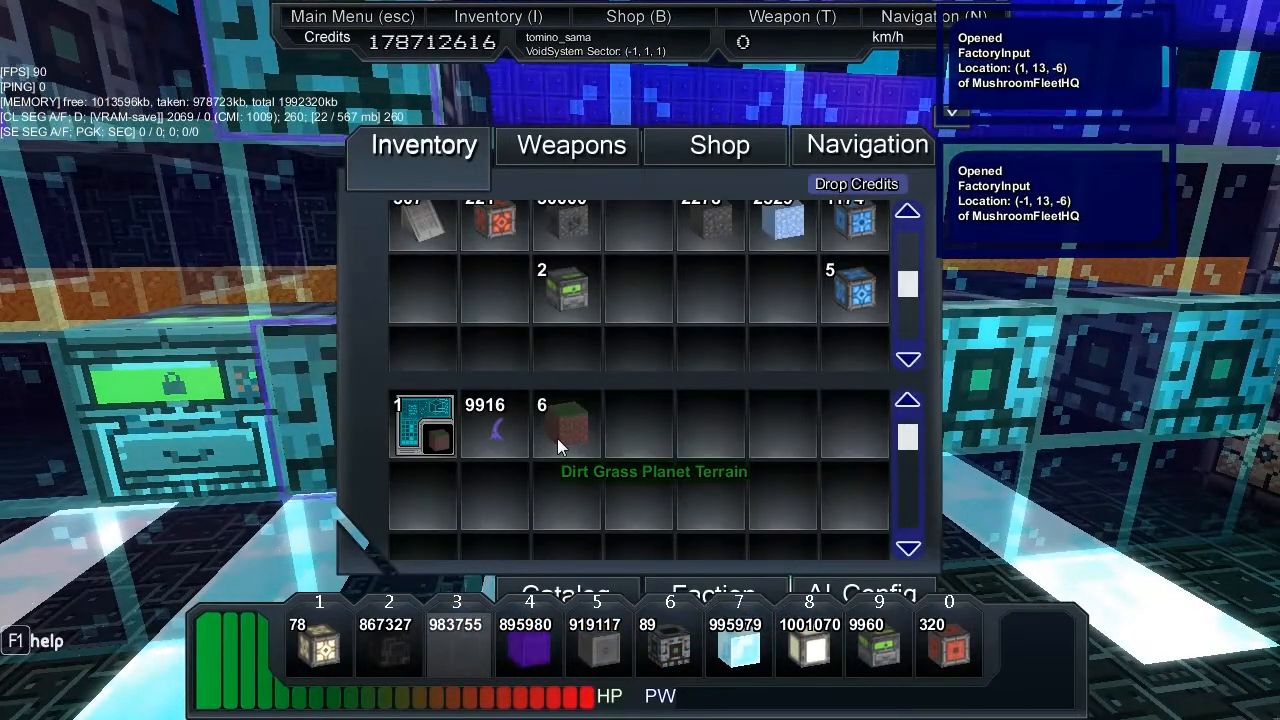
Confirm the next factory's recipe makes Purspire from 2 Redwood per unit.
{"action": "left_click", "coordinate": [564, 424]}
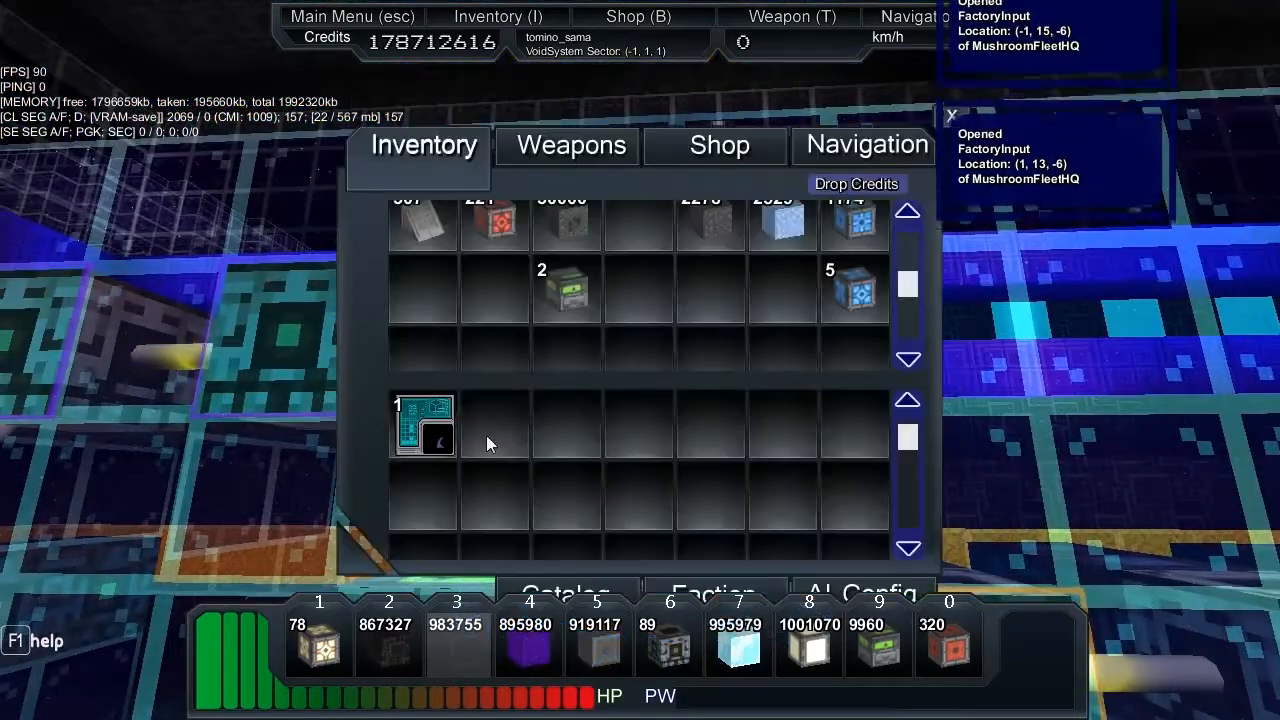
{"action": "left_click", "coordinate": [424, 424]}
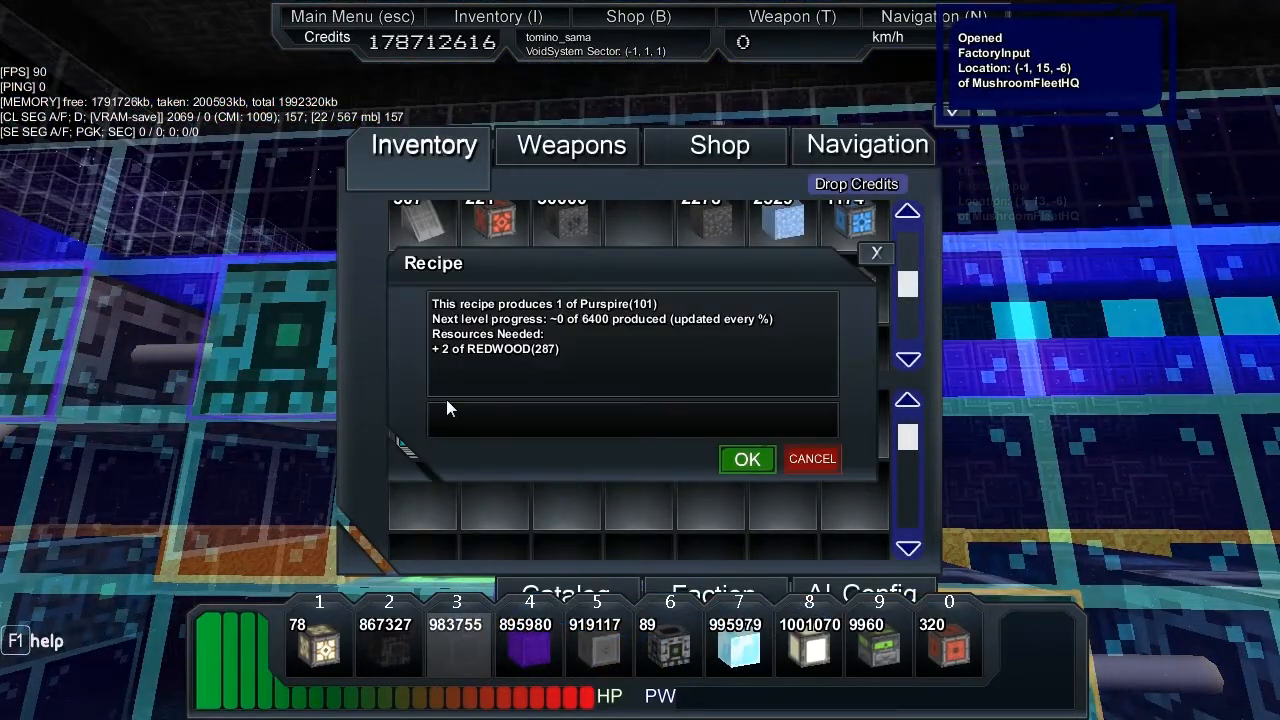
{"action": "mouse_move", "coordinate": [504, 360]}
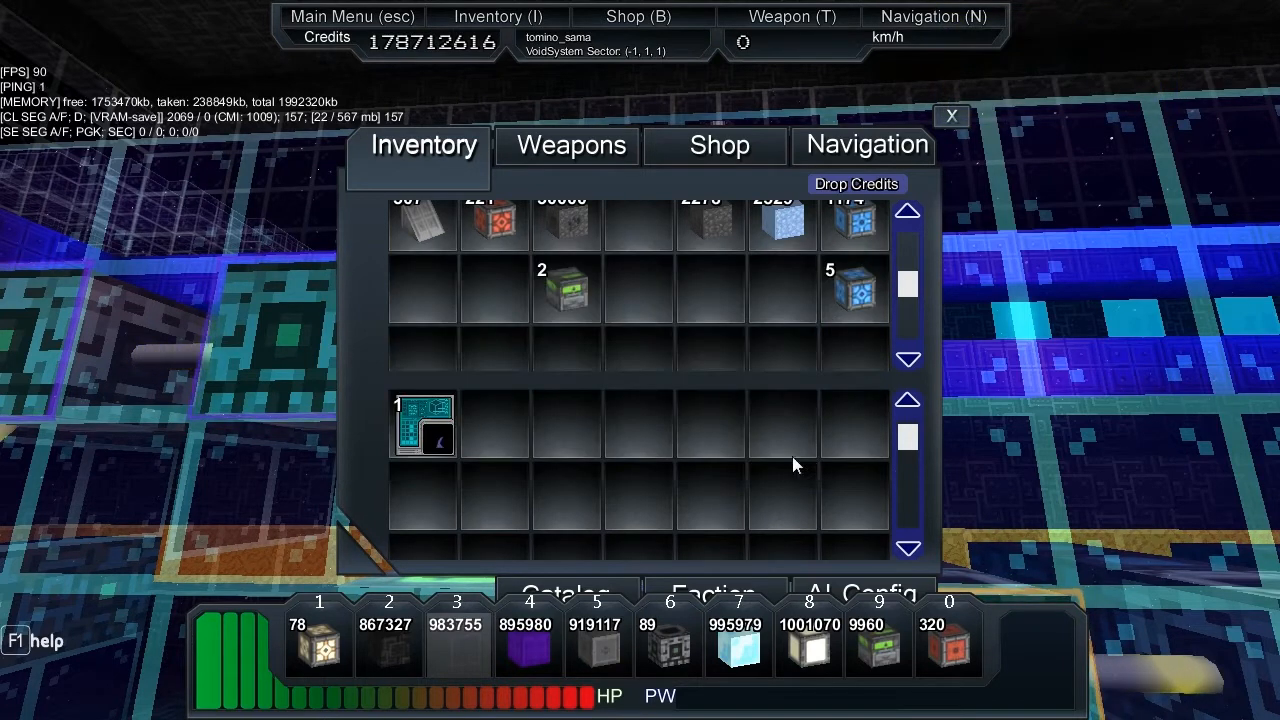
{"action": "mouse_move", "coordinate": [440, 440]}
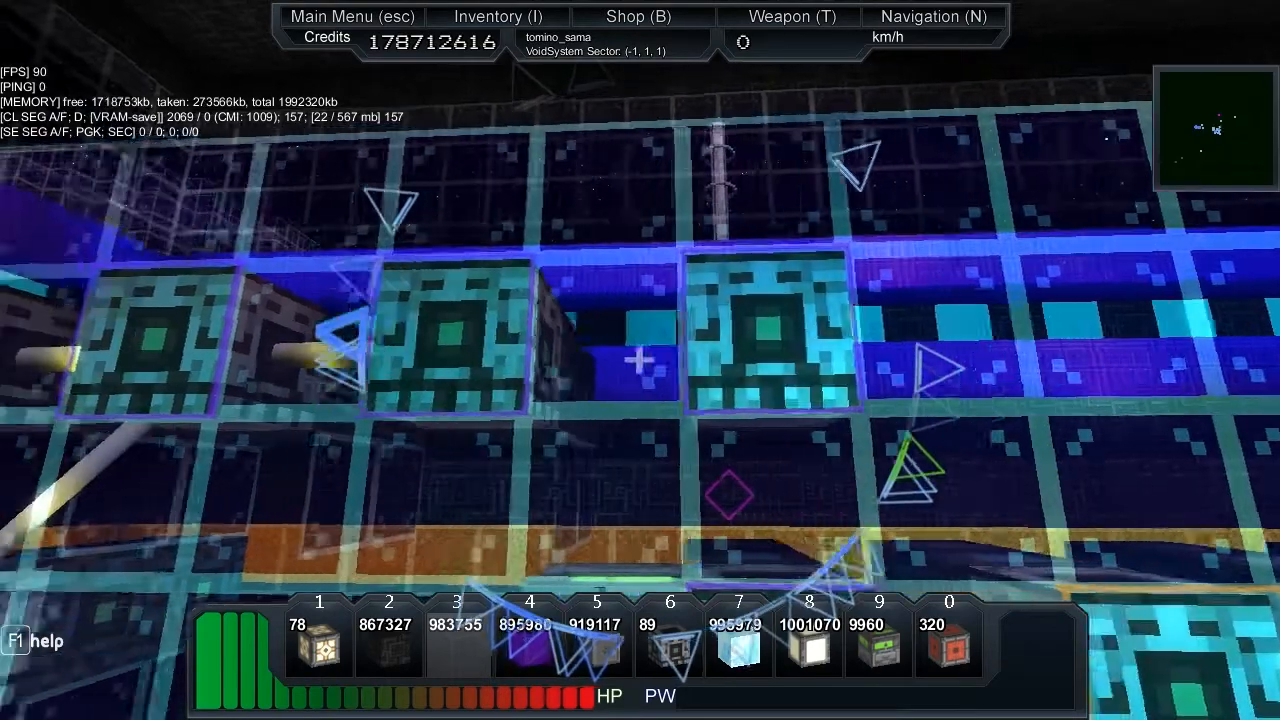
Load the stack of 607 green blocks into the factory input, then look at the next recipe.
{"action": "left_click", "coordinate": [496, 16]}
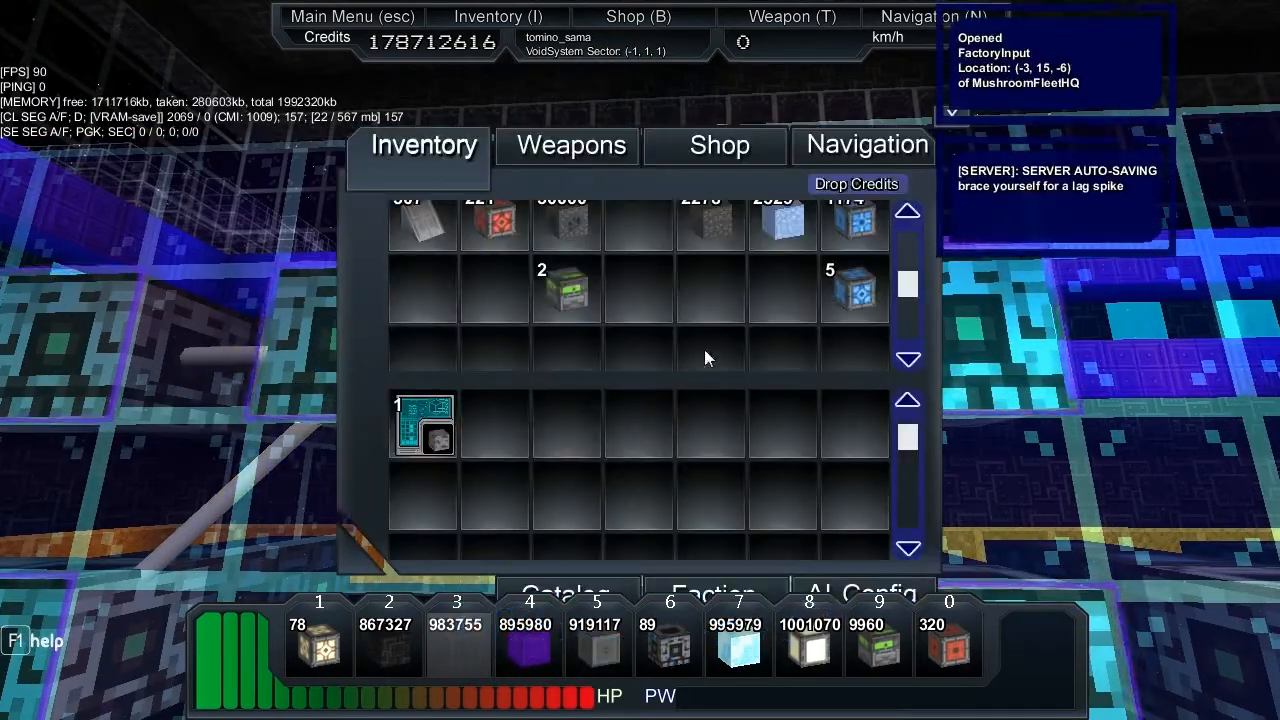
{"action": "mouse_move", "coordinate": [440, 440]}
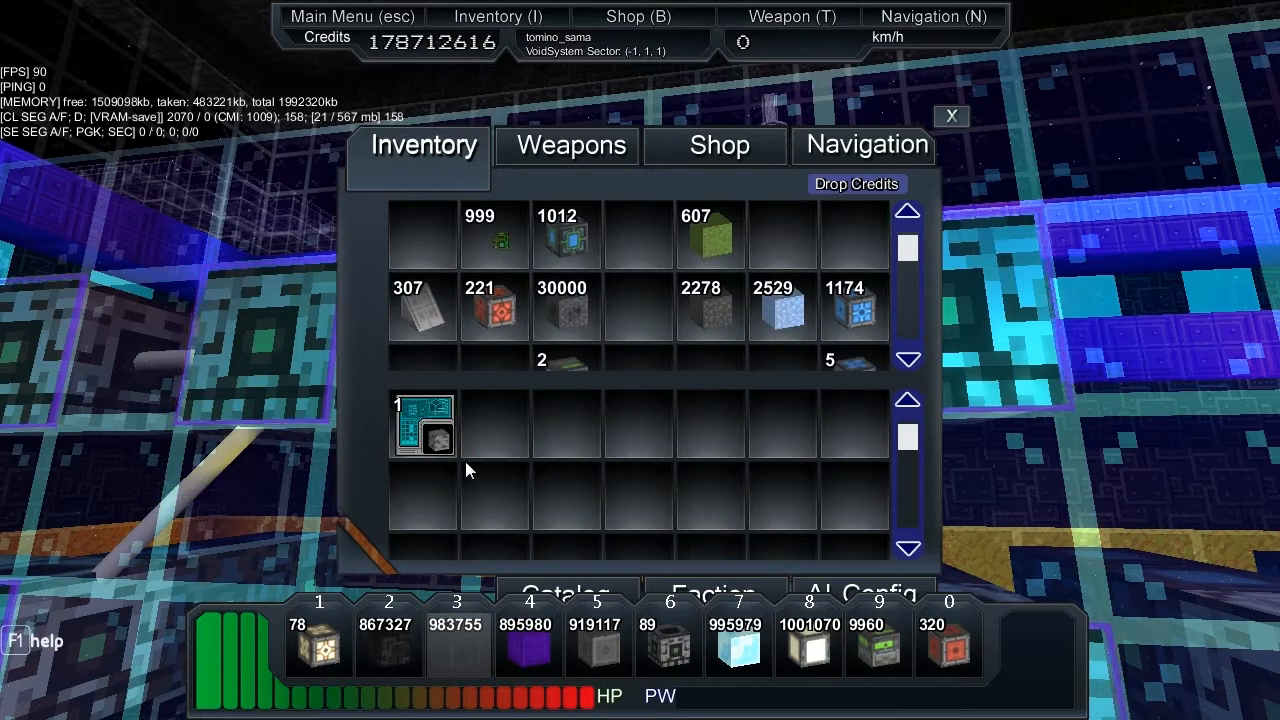
{"action": "scroll", "scroll_direction": "down", "scroll_amount": 3}
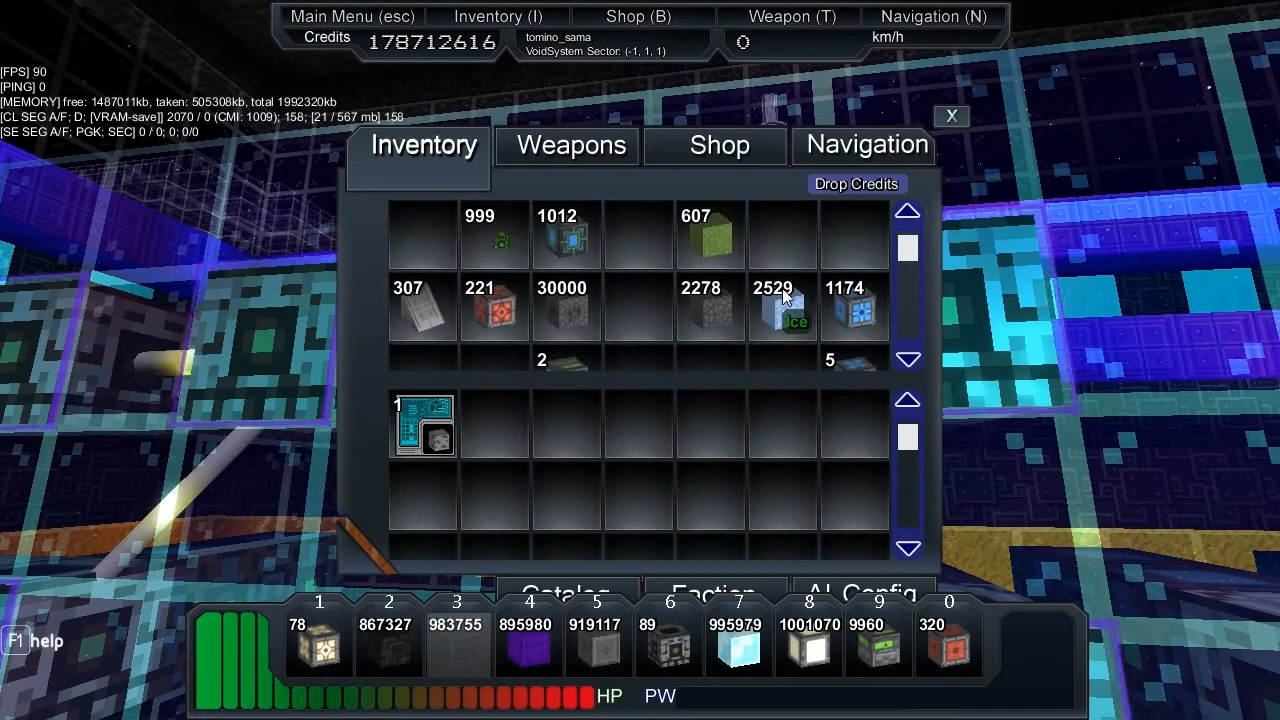
{"action": "left_click_drag", "start_coordinate": [710, 236], "coordinate": [492, 424]}
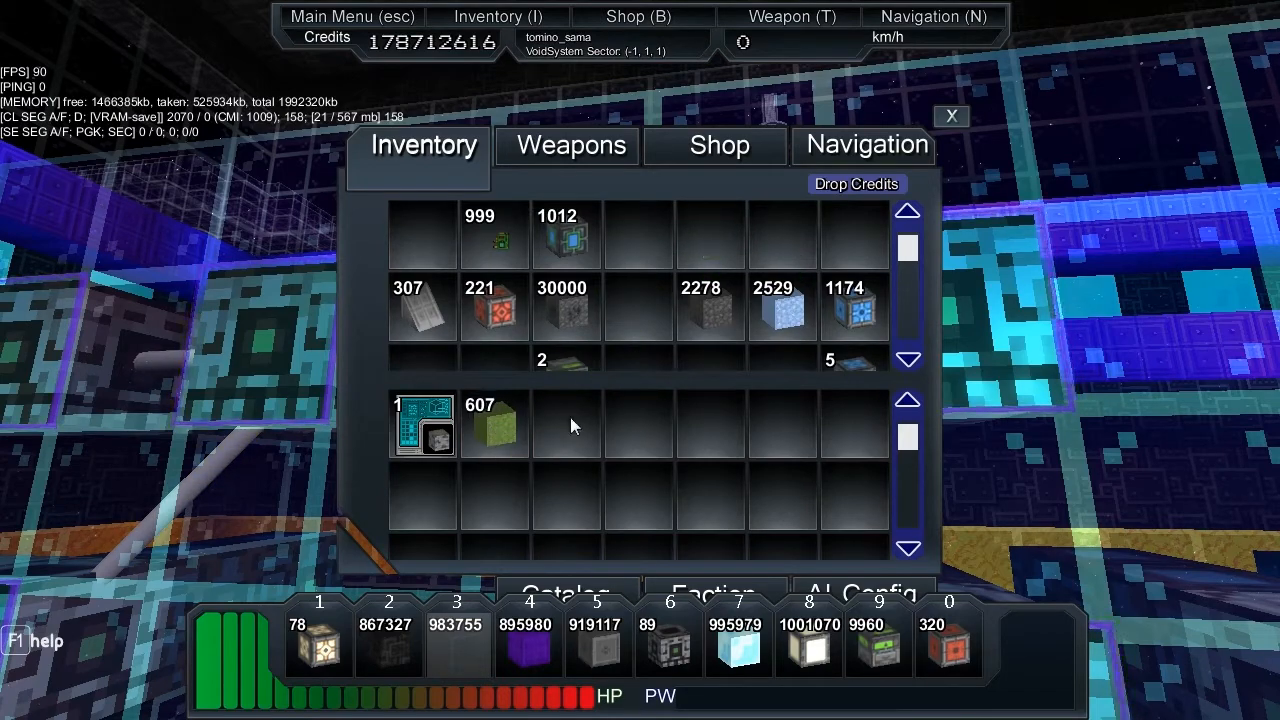
{"action": "left_click", "coordinate": [952, 116]}
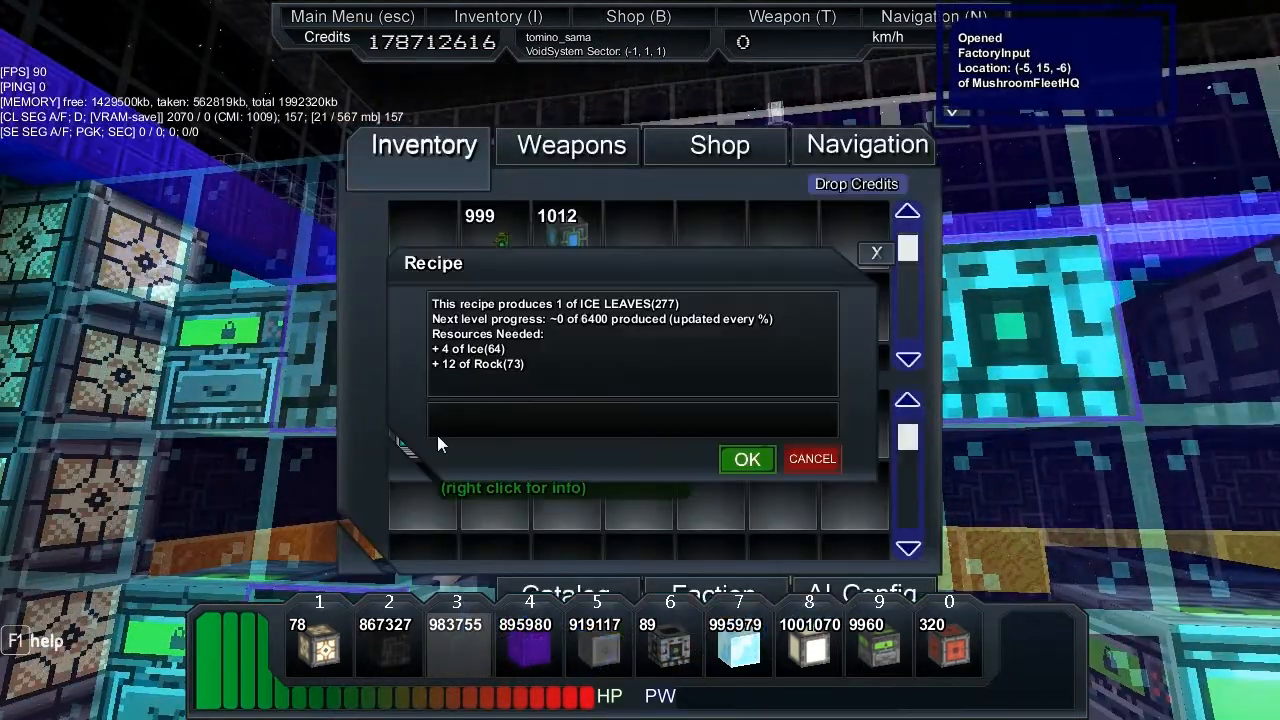
{"action": "mouse_move", "coordinate": [600, 324]}
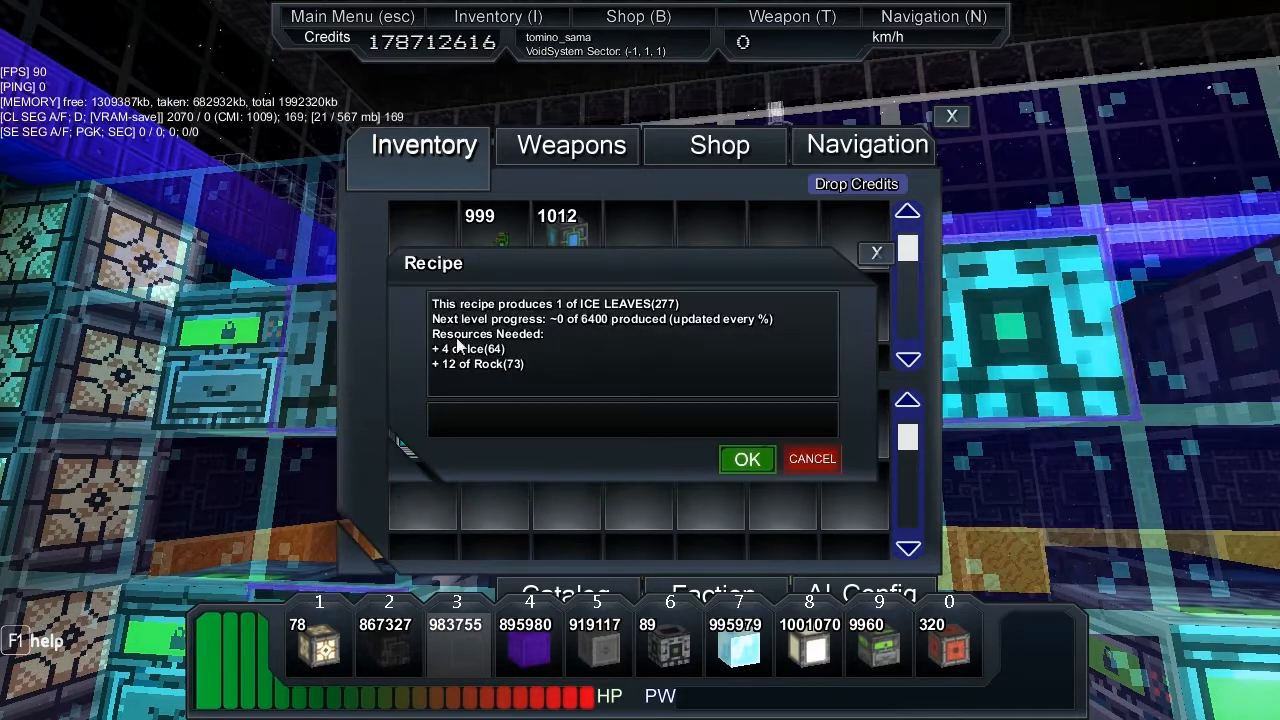
Dismiss the Ice Leaves recipe info and split 1000 Purple Rock Stuff from the storage block.
{"action": "left_click", "coordinate": [746, 458]}
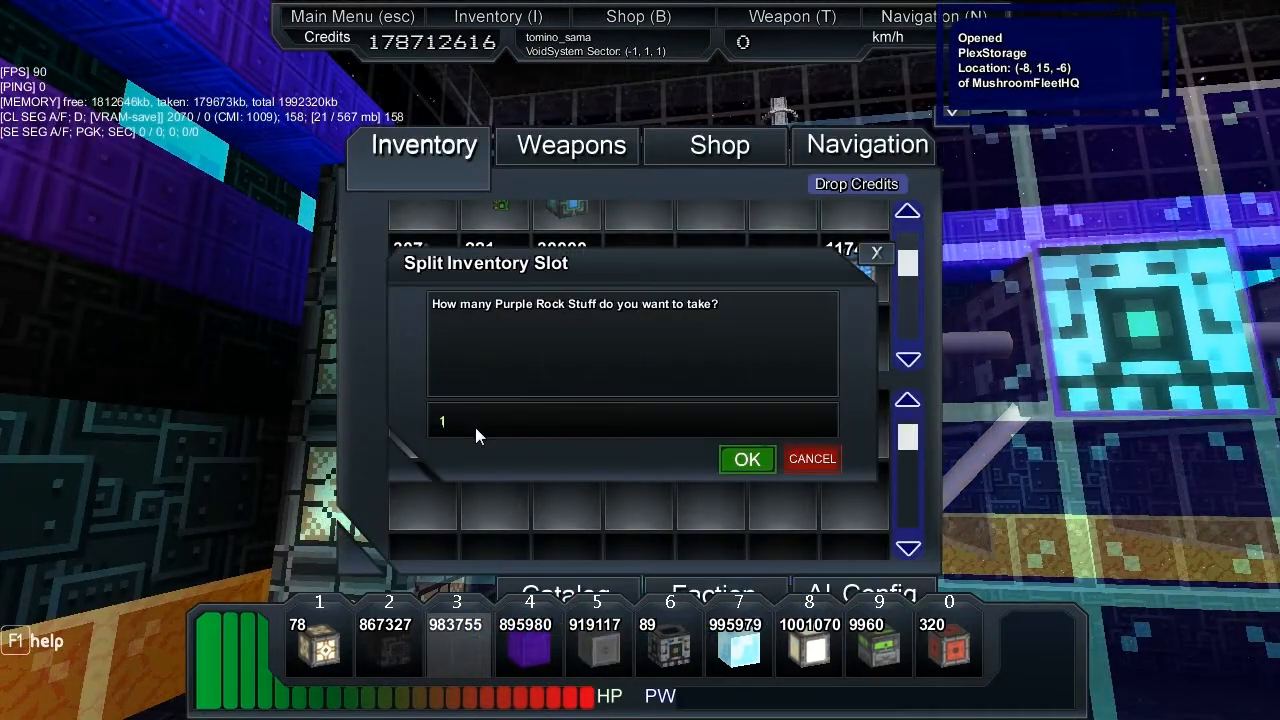
{"action": "left_click", "coordinate": [748, 458]}
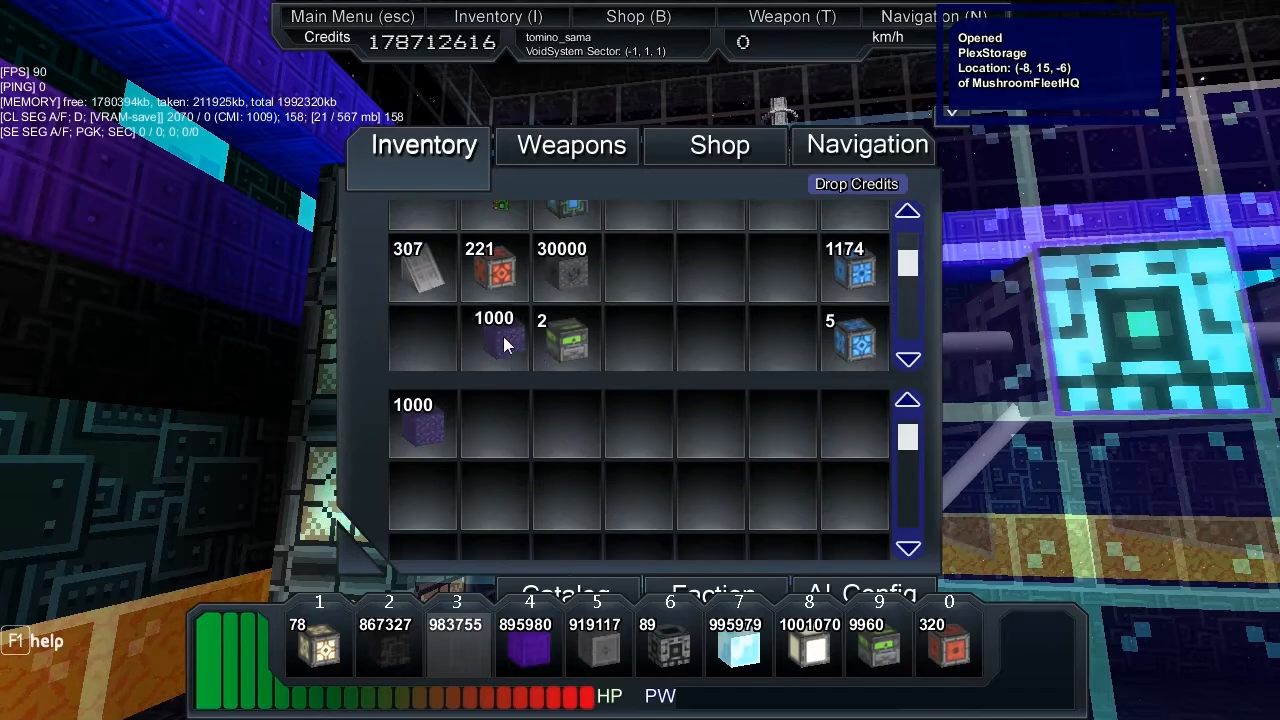